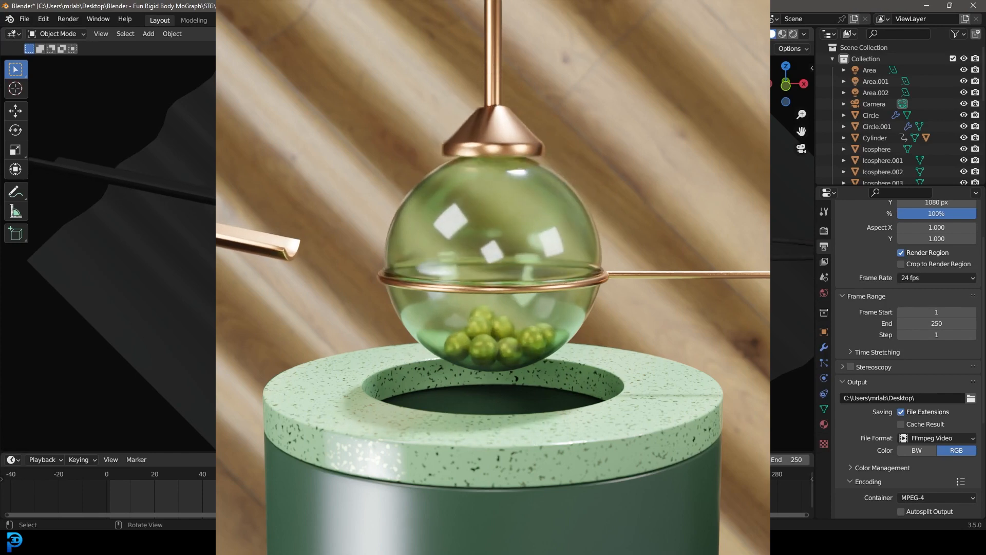
Step: Delete the Area, Area.001 and Area.002 lights and rewind to frame 1 in camera view
left_click(177, 473)
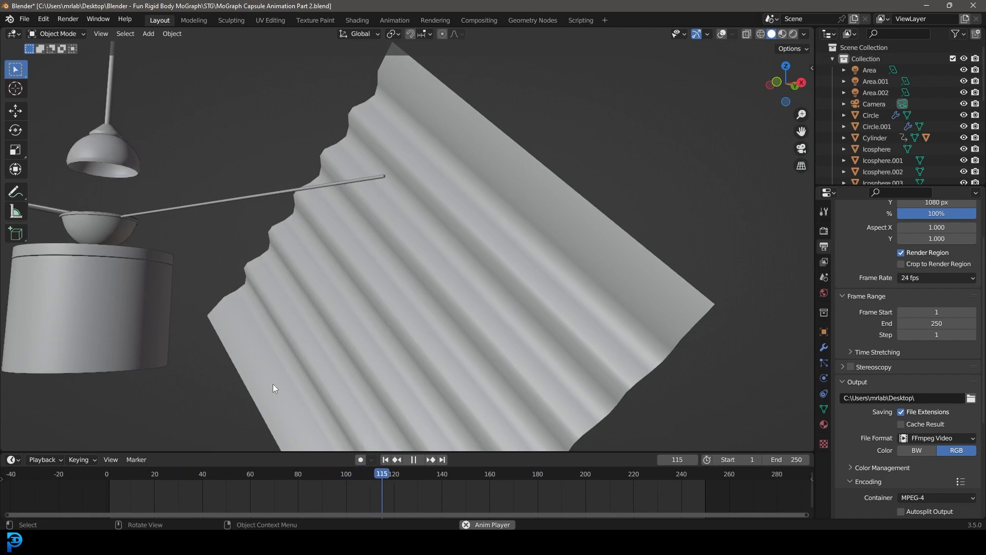
left_click(496, 473)
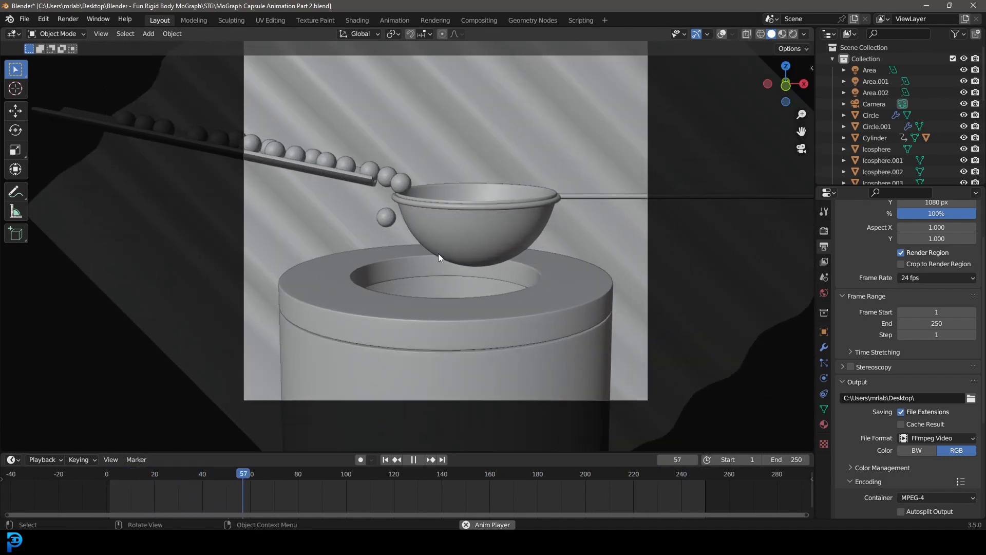
left_click(361, 473)
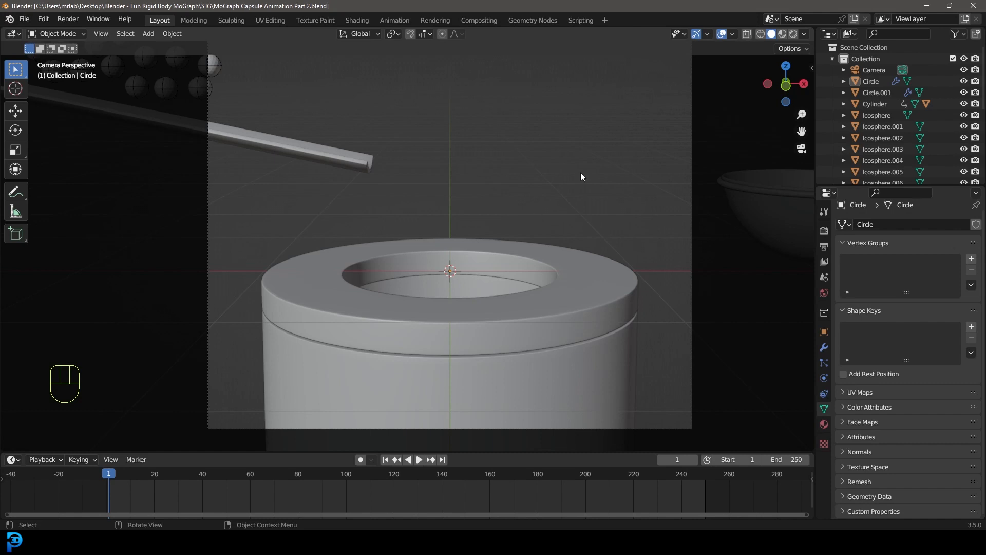
mouse_move(824, 232)
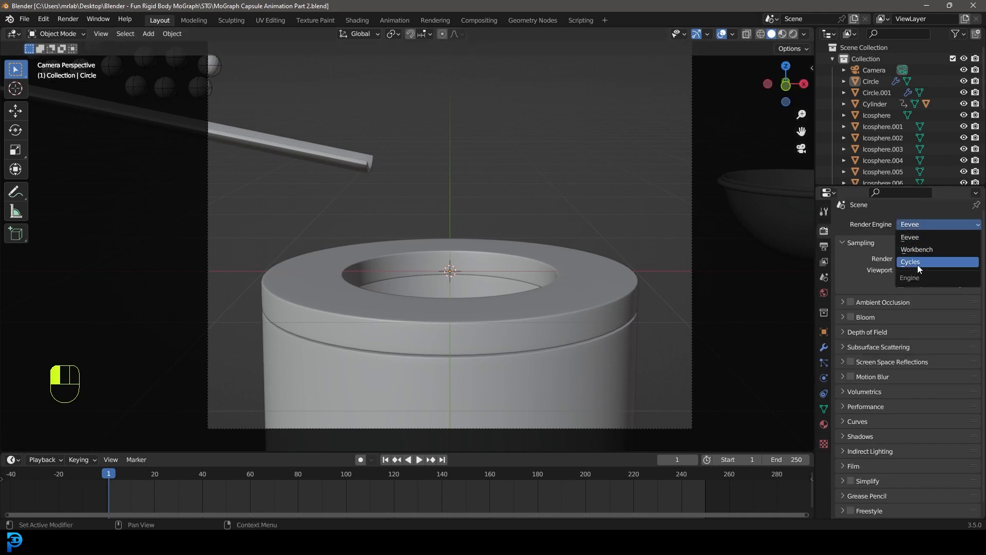
Step: Switch to Cycles on GPU Compute with render max samples set to 55
left_click(910, 262)
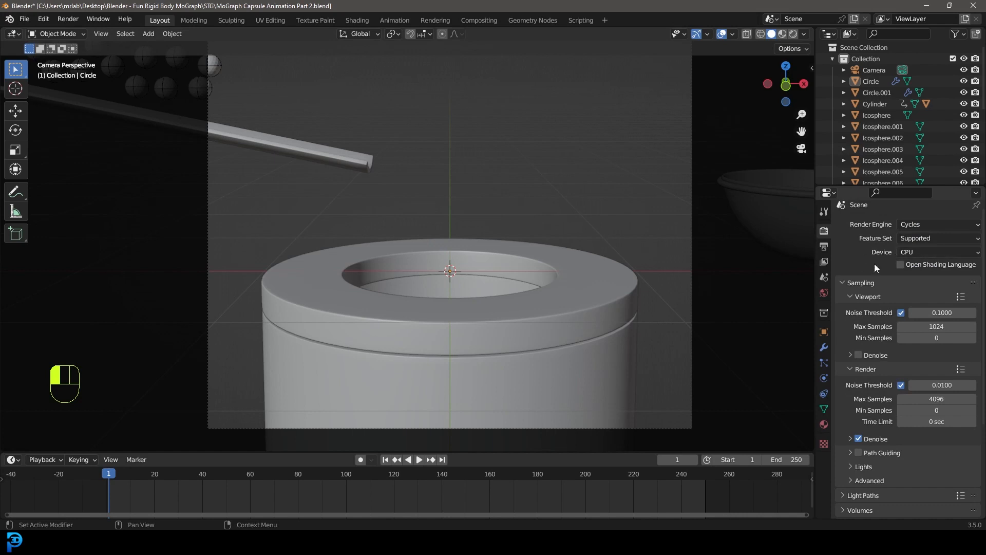
left_click(937, 252)
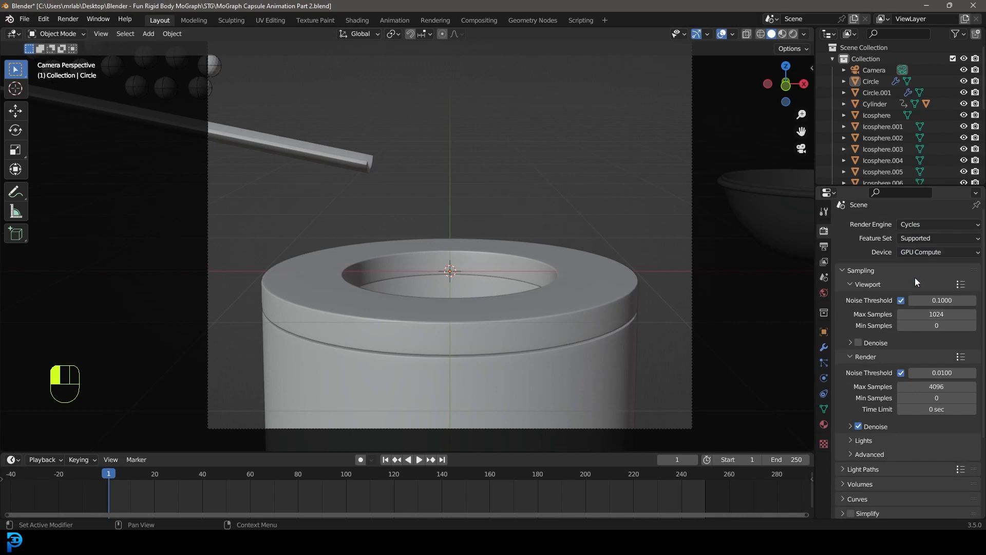
mouse_move(854, 359)
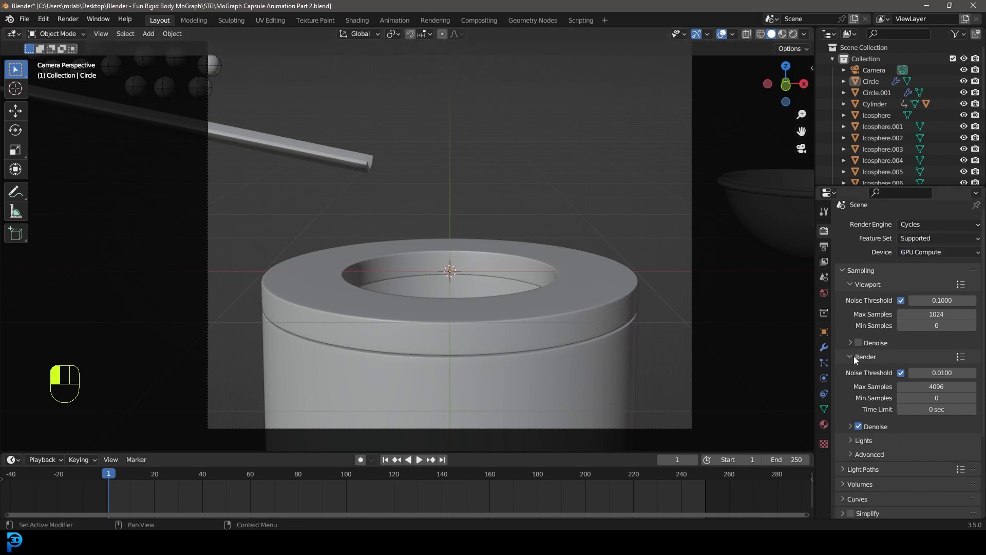
double_click(937, 386)
type("55")
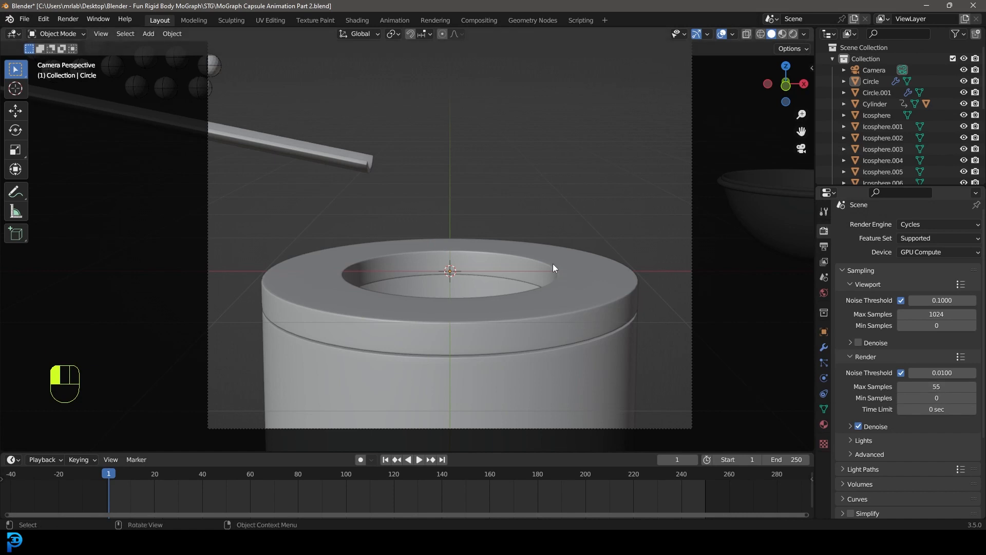
Step: Add an area light, raise it above the cylinder and tilt it toward it
key("alt+a")
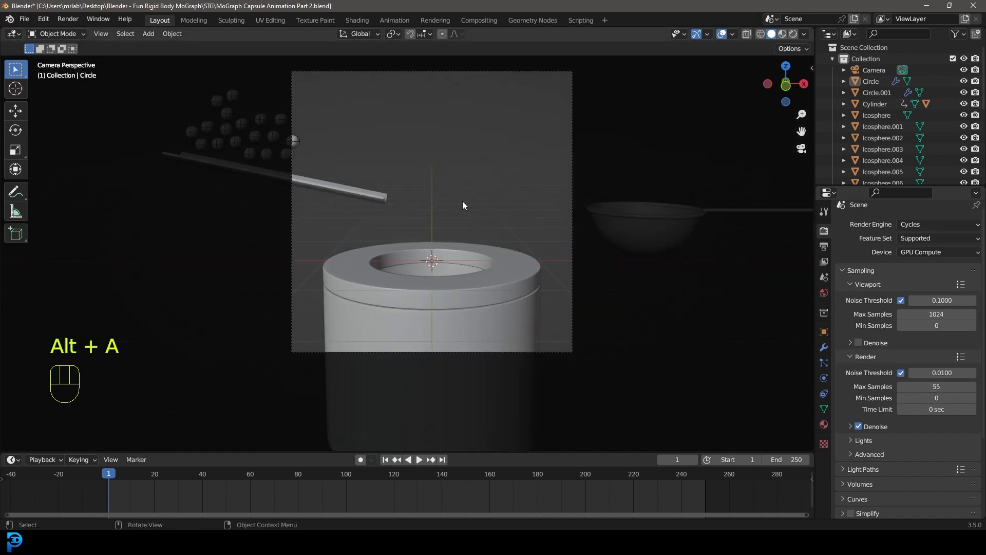
key("shift+a")
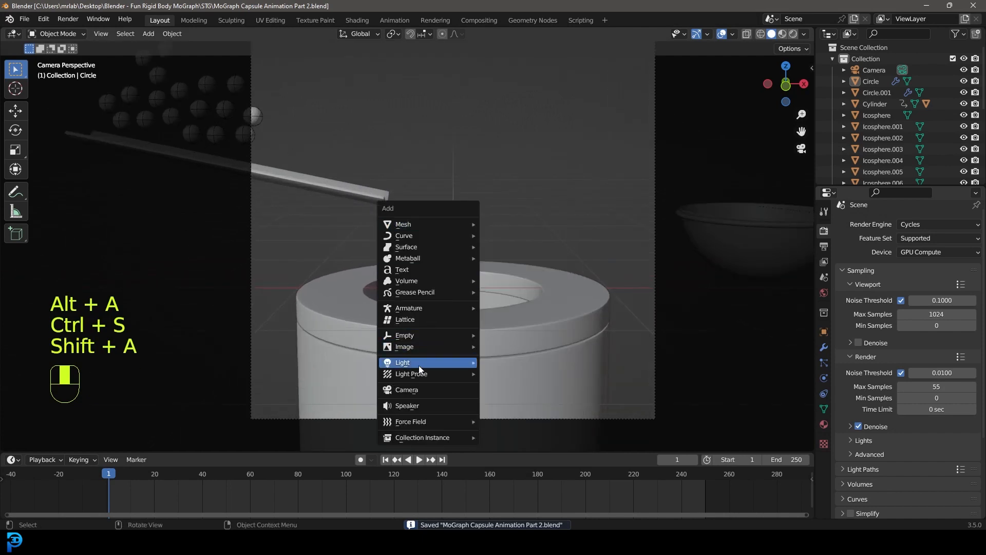
left_click(421, 362)
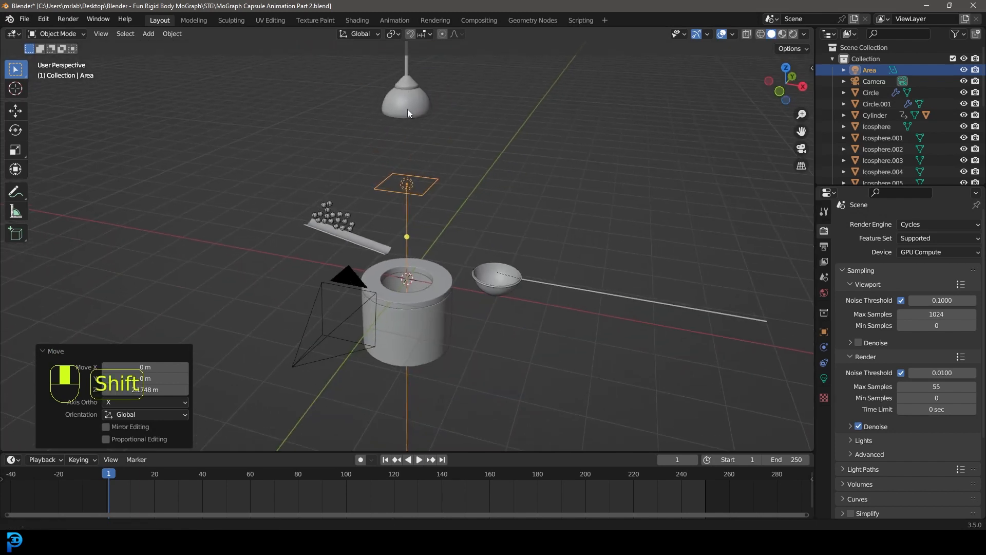
key("g")
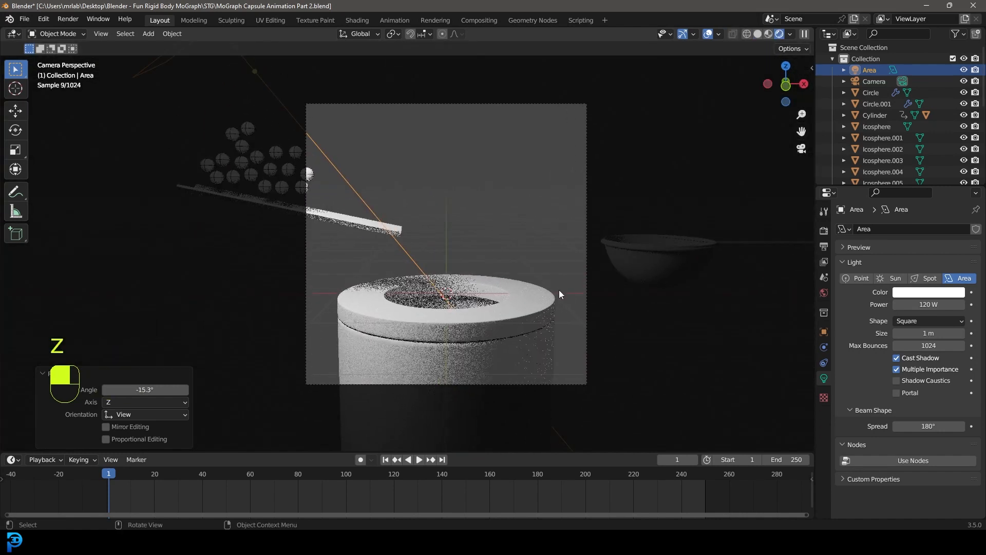
key("ctrl+b")
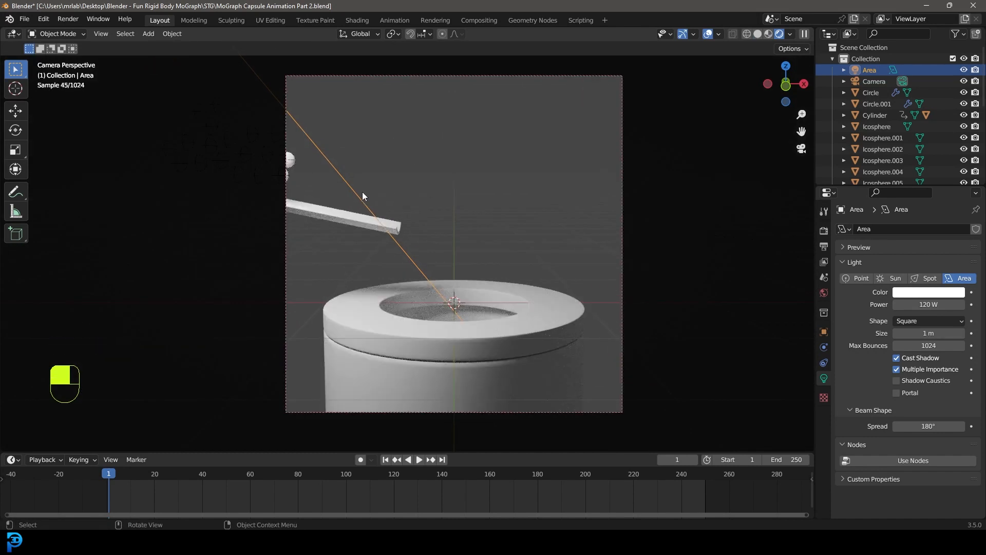
Step: Duplicate the light, rotate and move the copy to the other side, then save
key("shift+d")
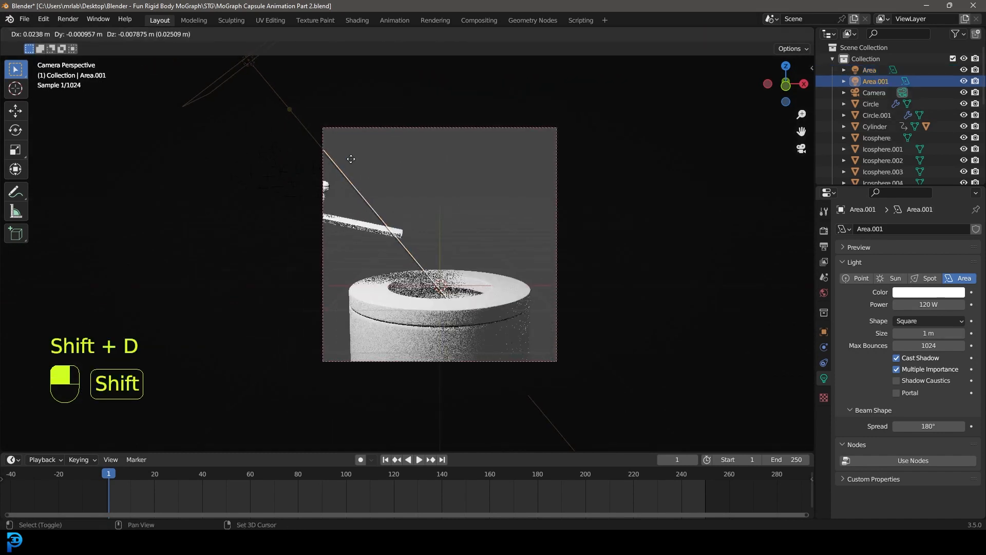
key("r")
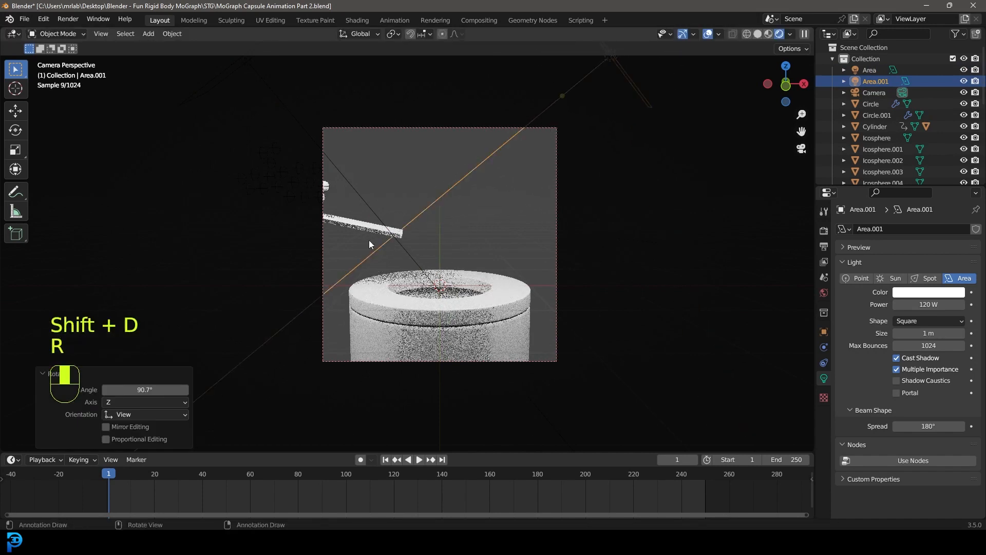
key("r")
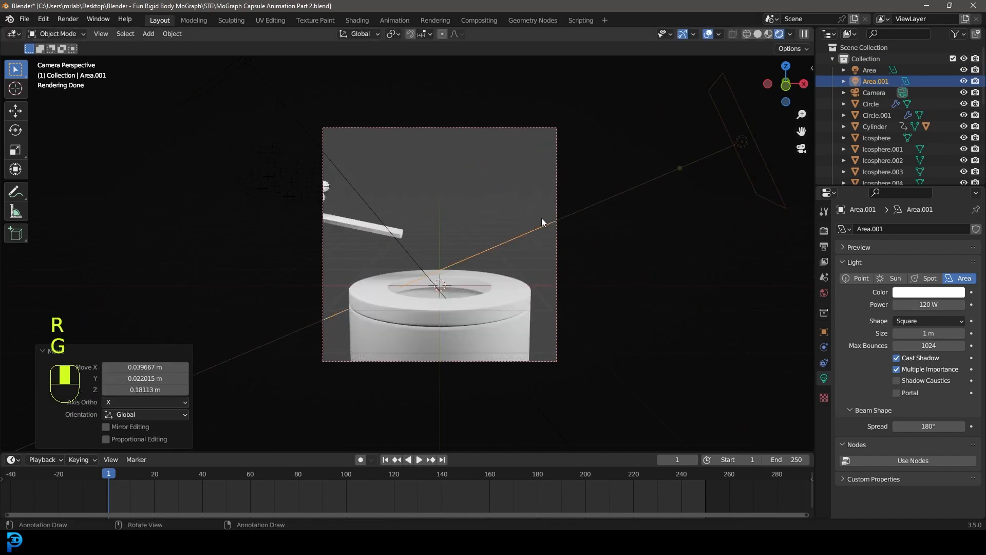
key("ctrl+s")
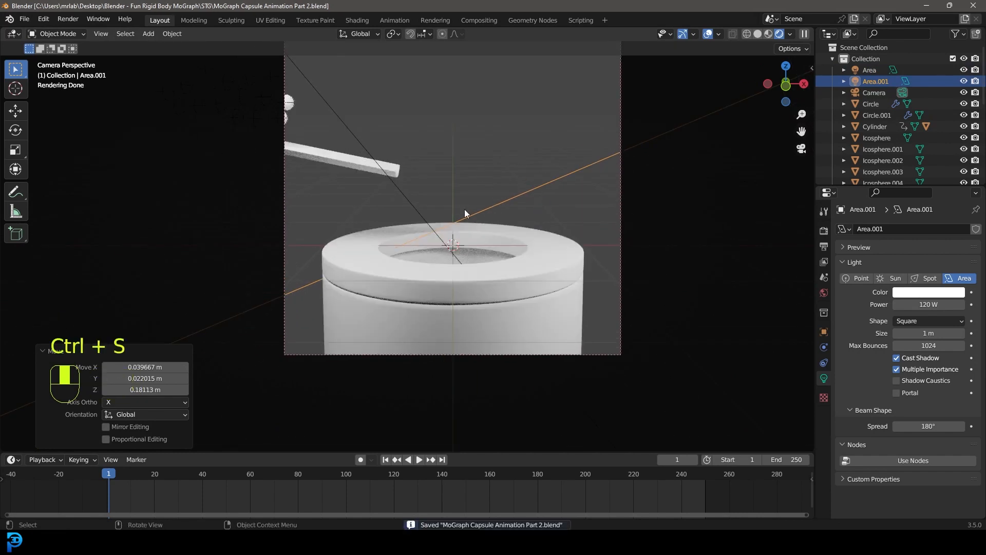
Step: Add a plane, stand it upright, enlarge it and move it behind the cylinder
key("shift+a")
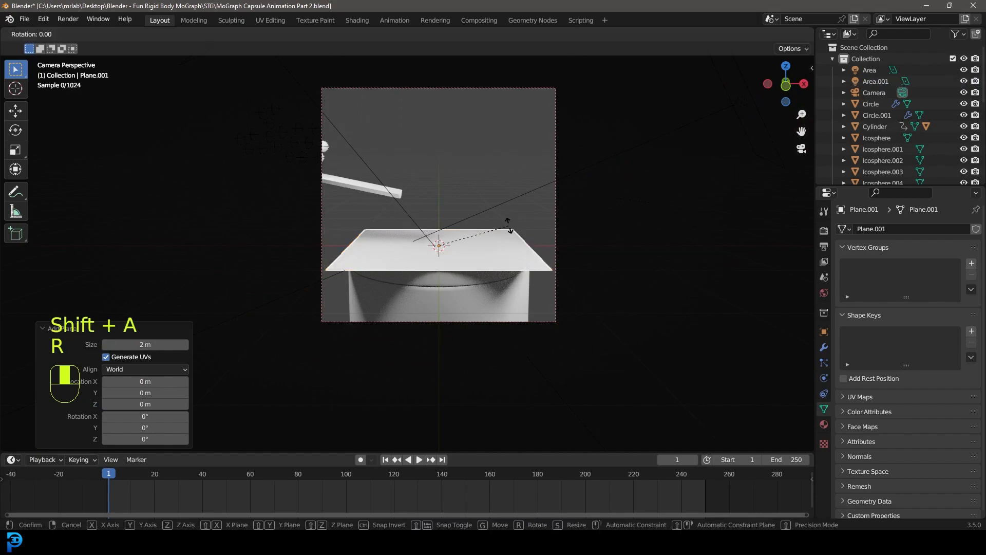
key("s")
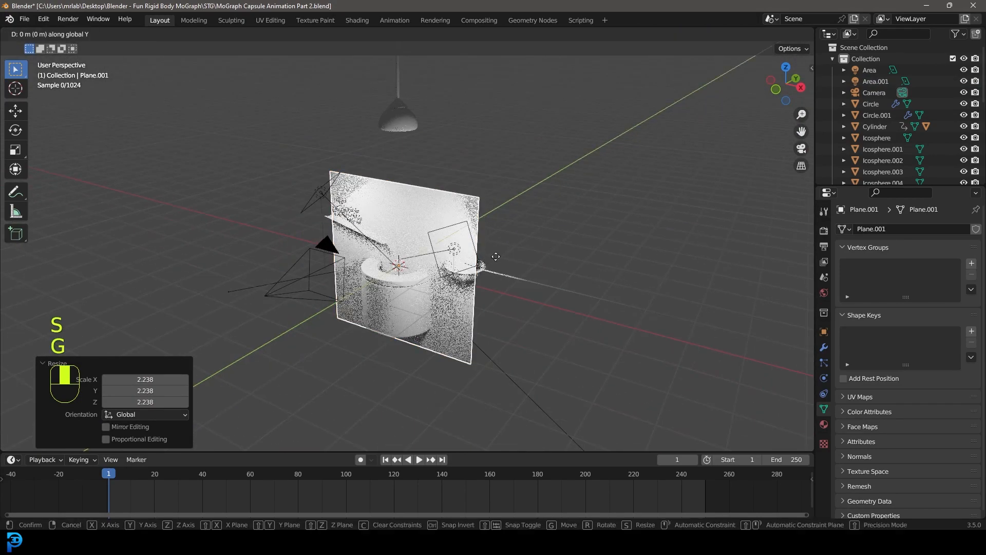
key("numpad_0")
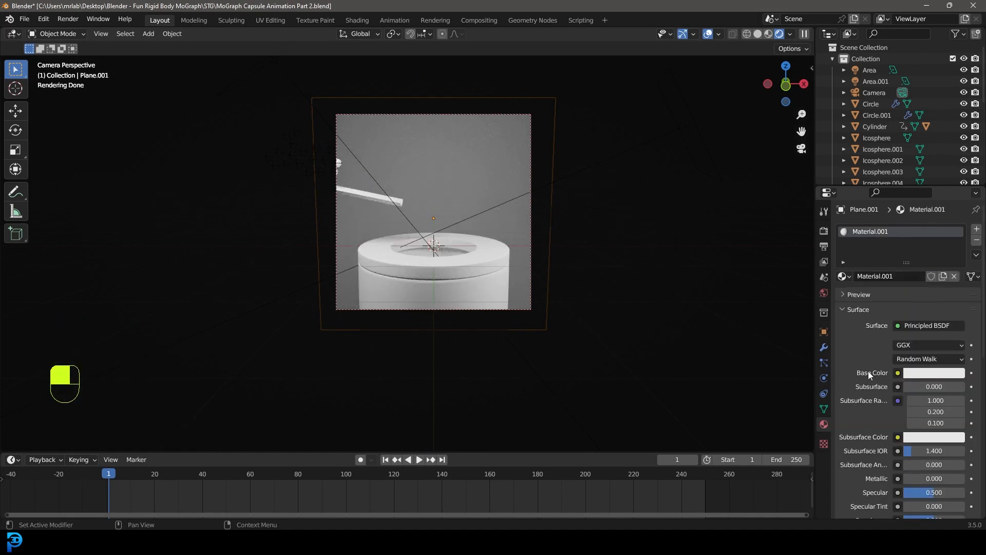
Step: Set the backdrop material's surface shader to Emission with a mint-green colour
left_click(927, 325)
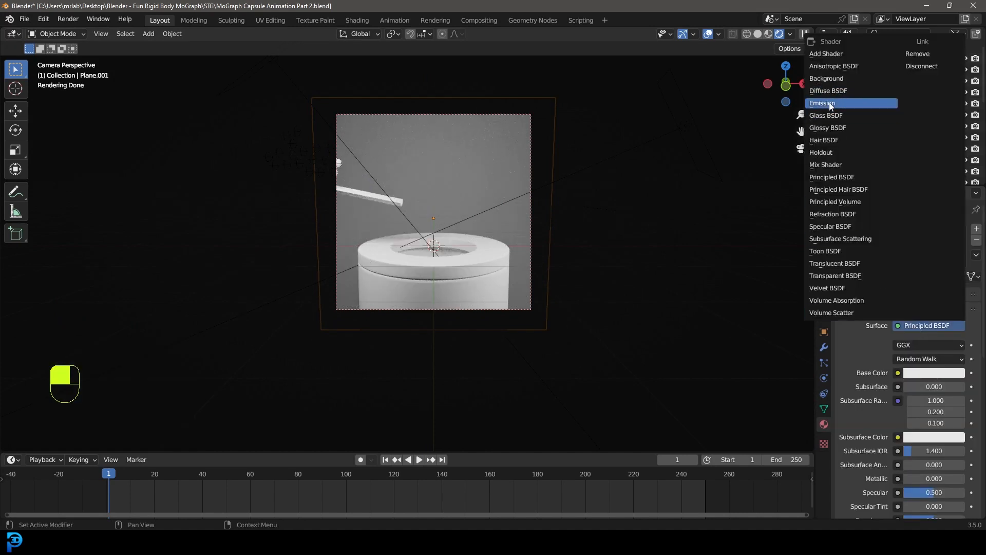
left_click(822, 102)
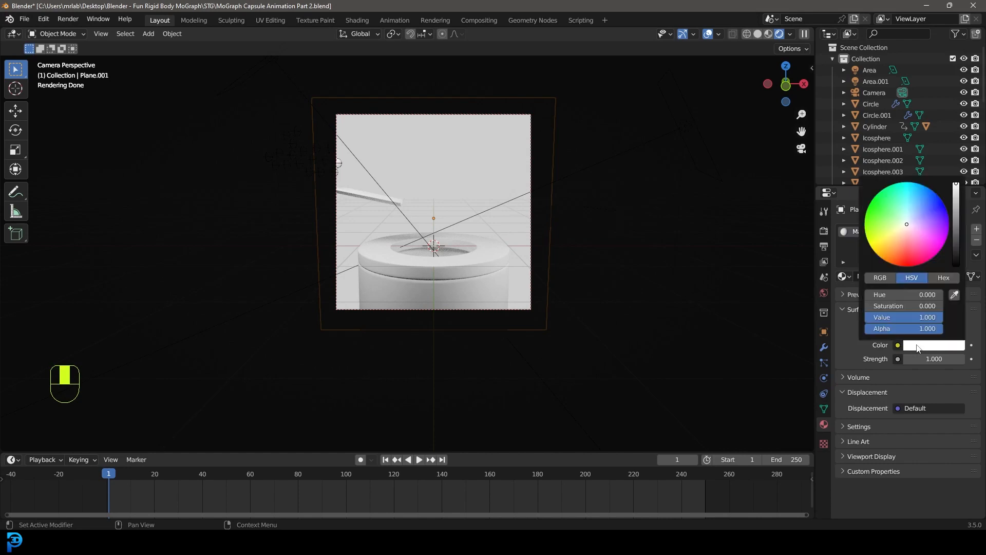
left_click(899, 208)
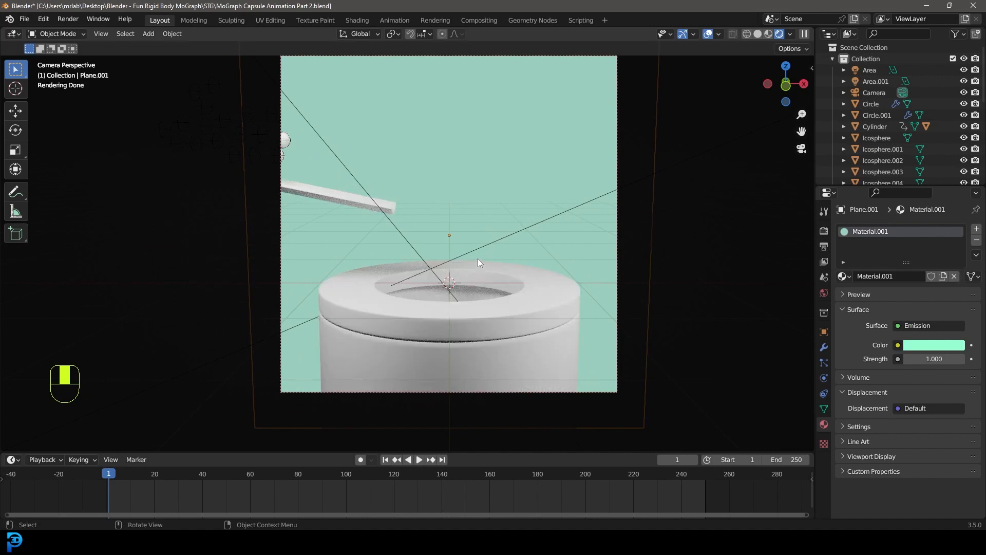
mouse_move(476, 261)
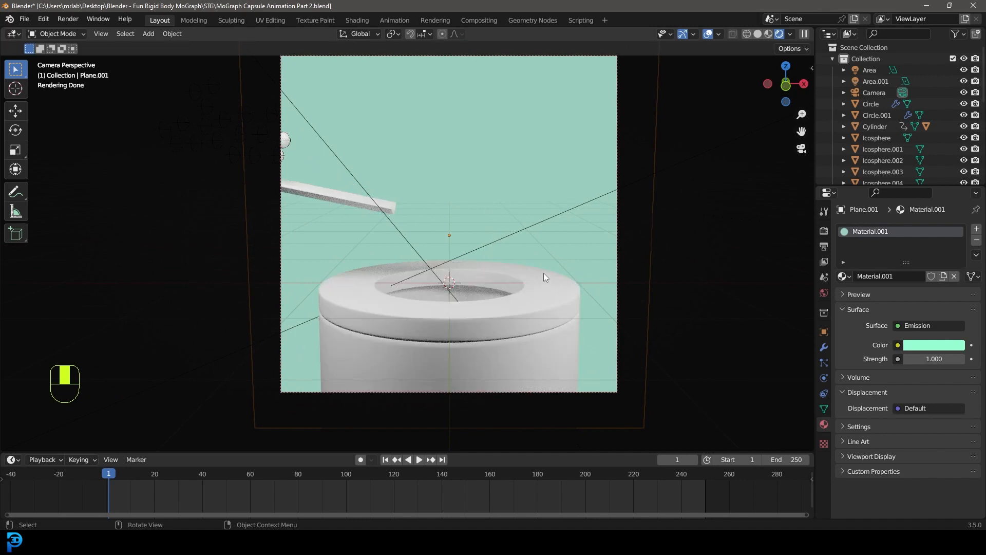
Step: Colour the Circle ring green and give Circle.001 a dark green, 0.269-roughness material
key("g")
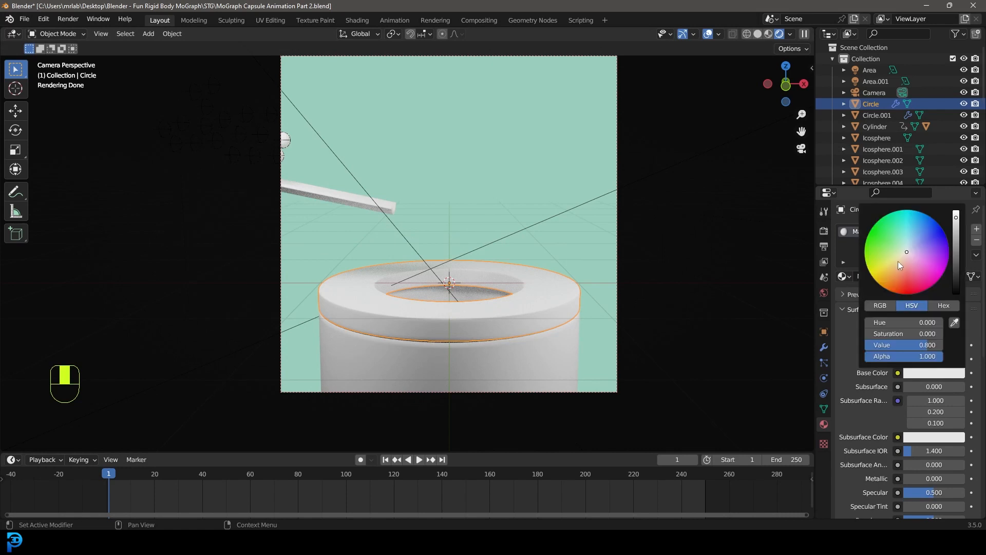
left_click(895, 248)
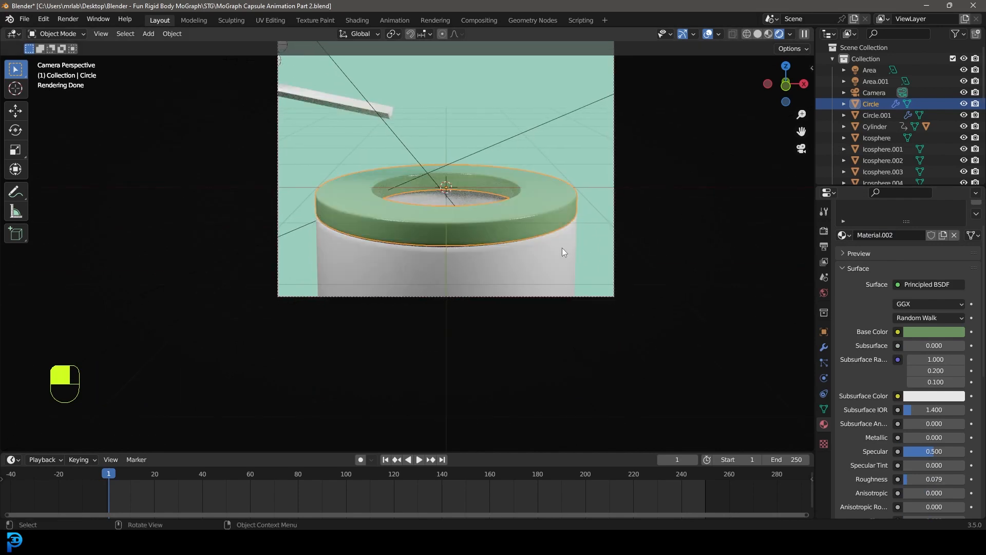
left_click(877, 115)
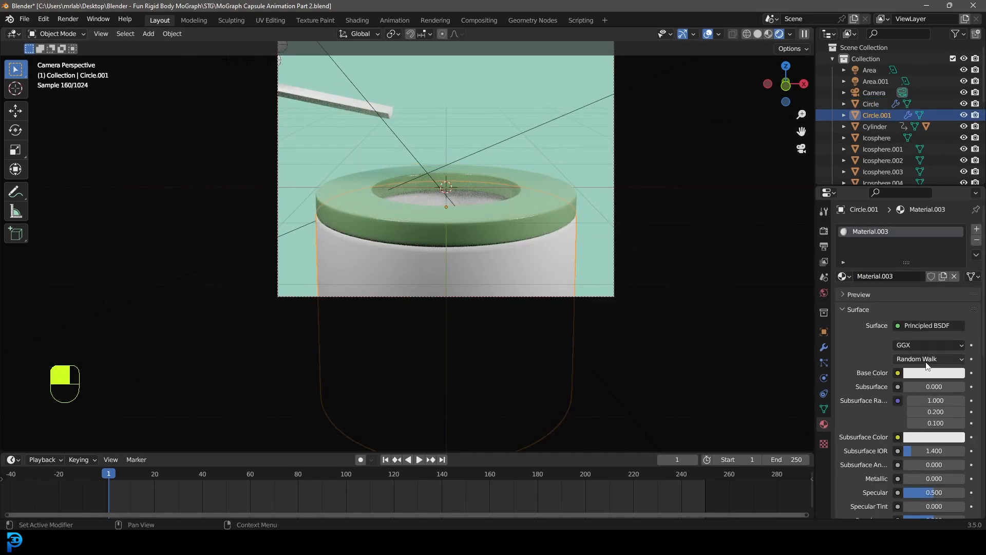
left_click(934, 372)
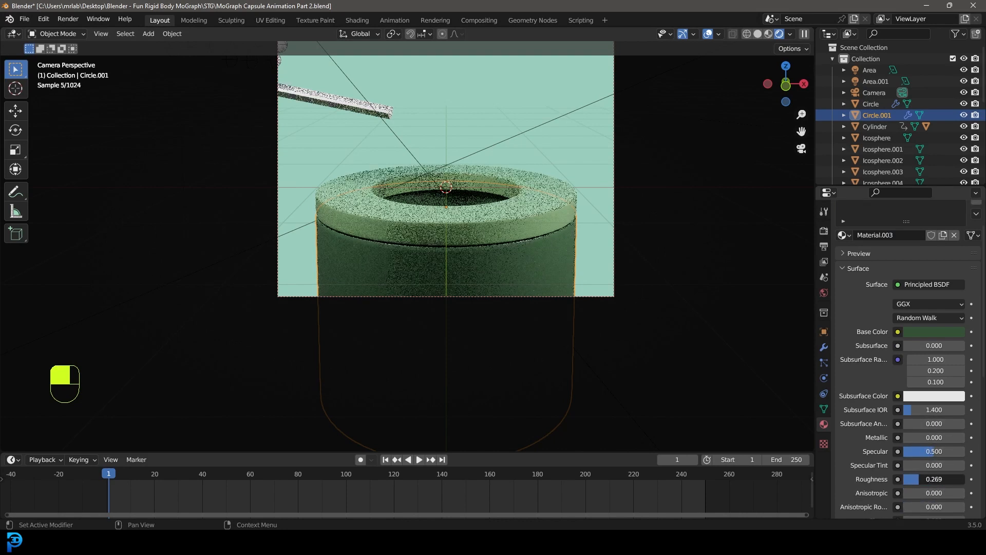
key("alt+a")
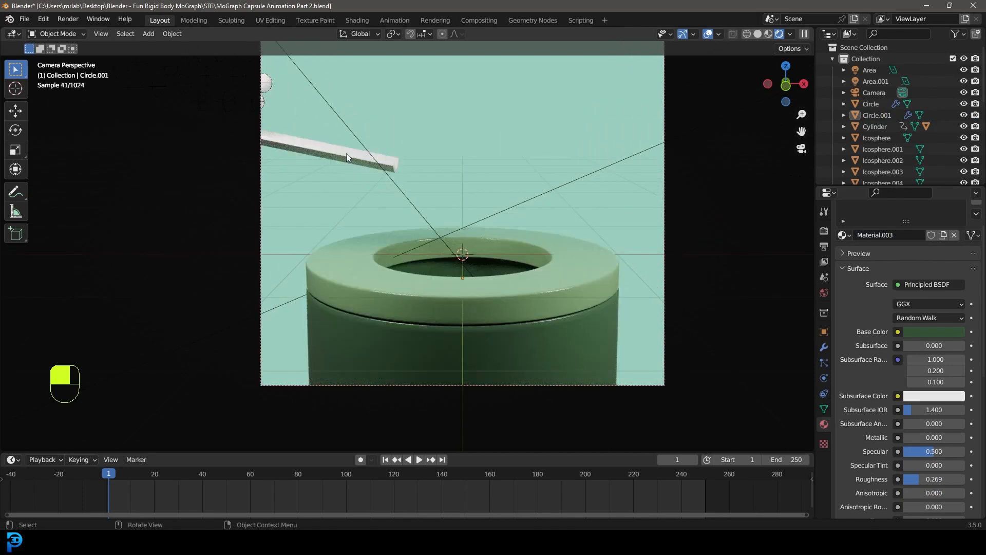
Step: Make the slide copper metal (orange, Metallic 1.0) and assign Material.004 to the strainer frame
left_click(330, 148)
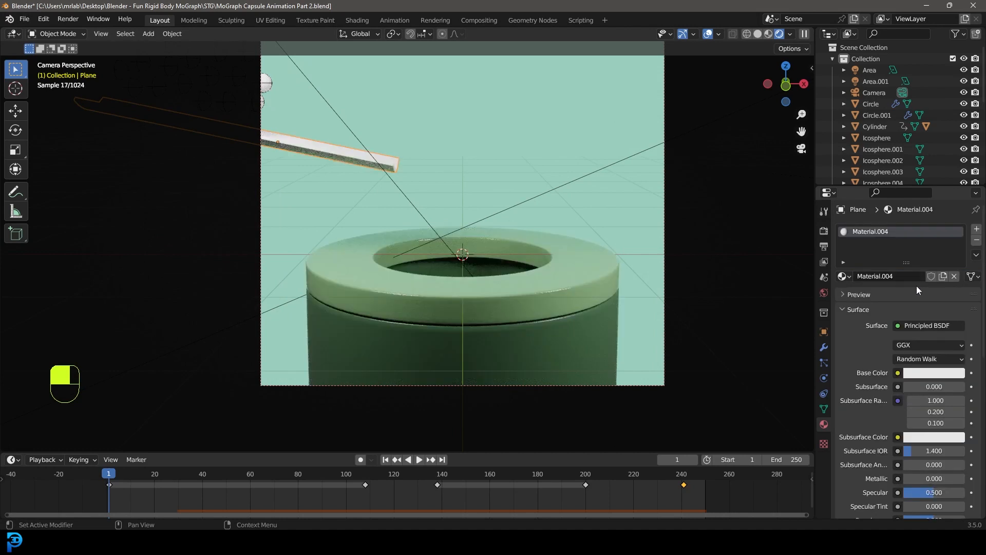
left_click(934, 373)
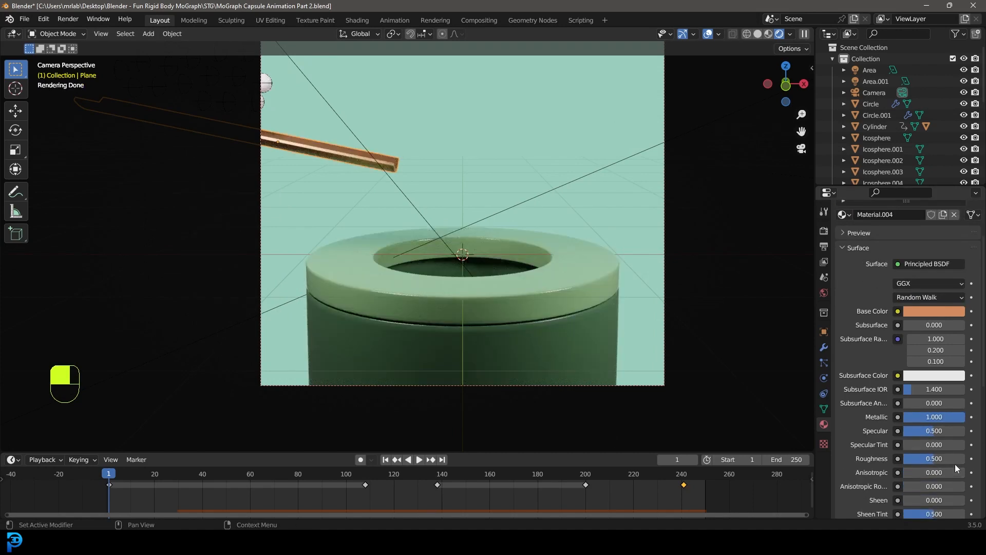
key("alt+a")
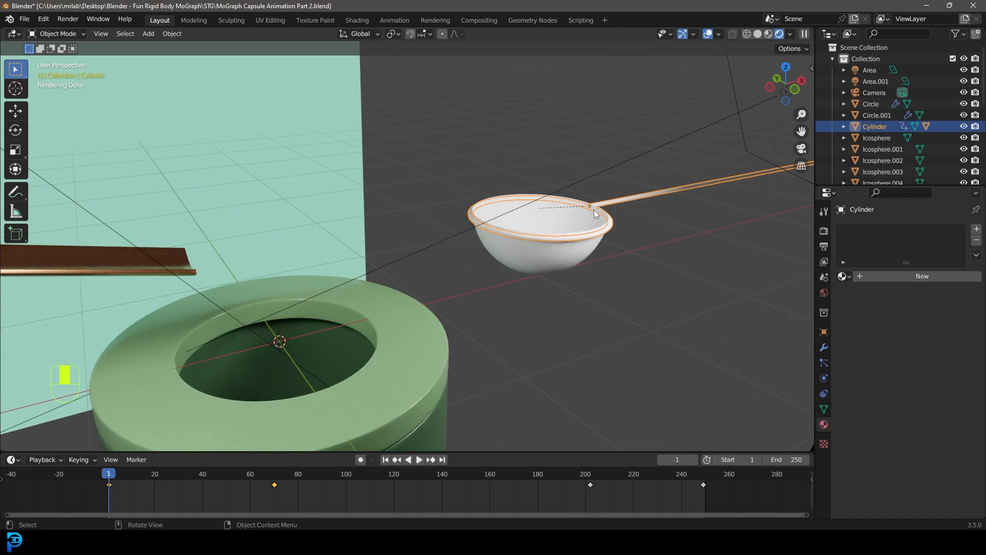
left_click(844, 275)
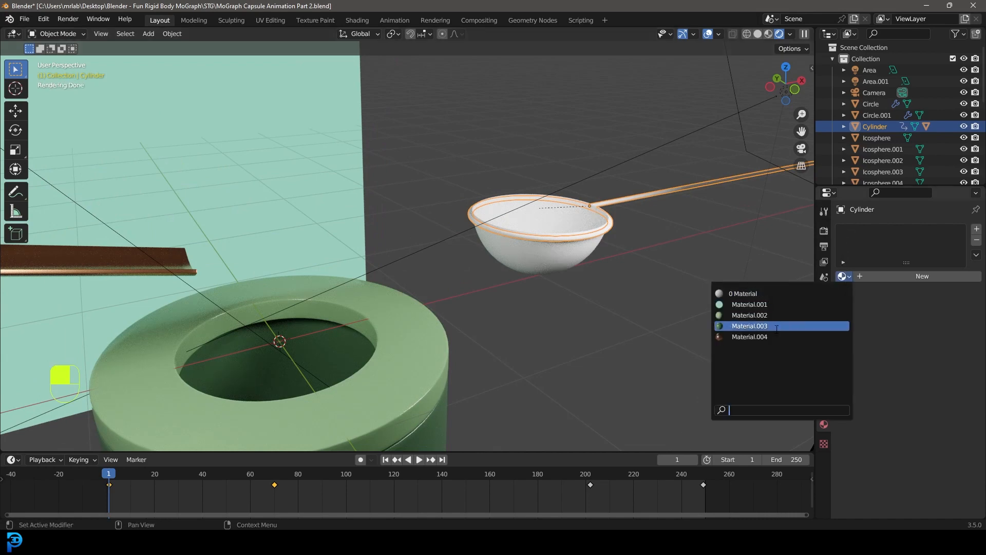
left_click(749, 337)
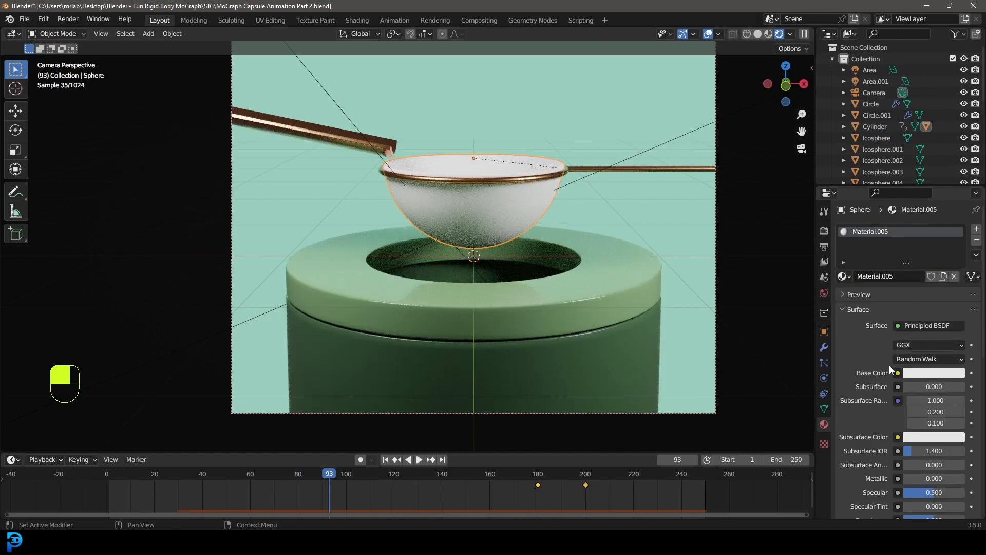
Step: Set the bowl material's Transmission to 1.0 and Roughness to about 0.095
scroll("down", 3)
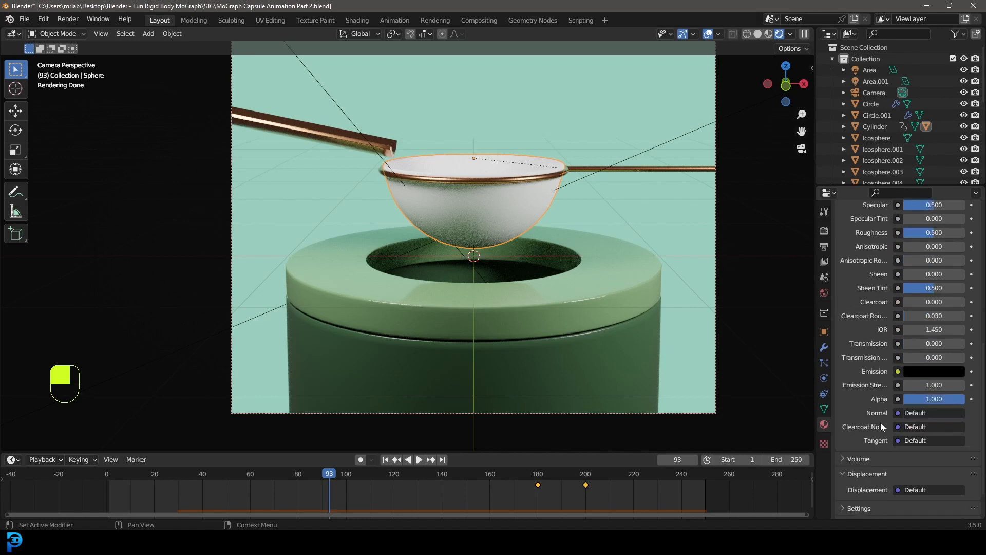
left_click(933, 343)
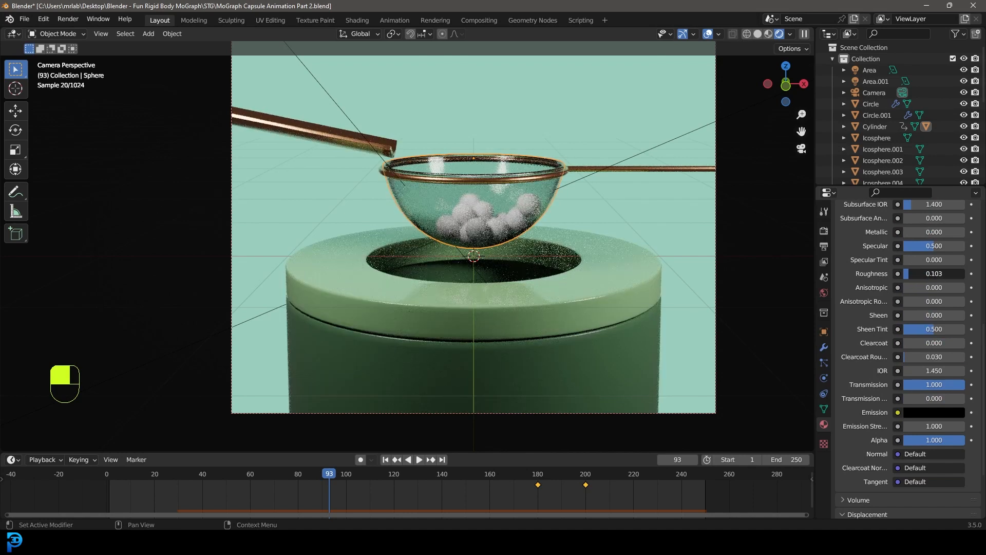
key("alt+a")
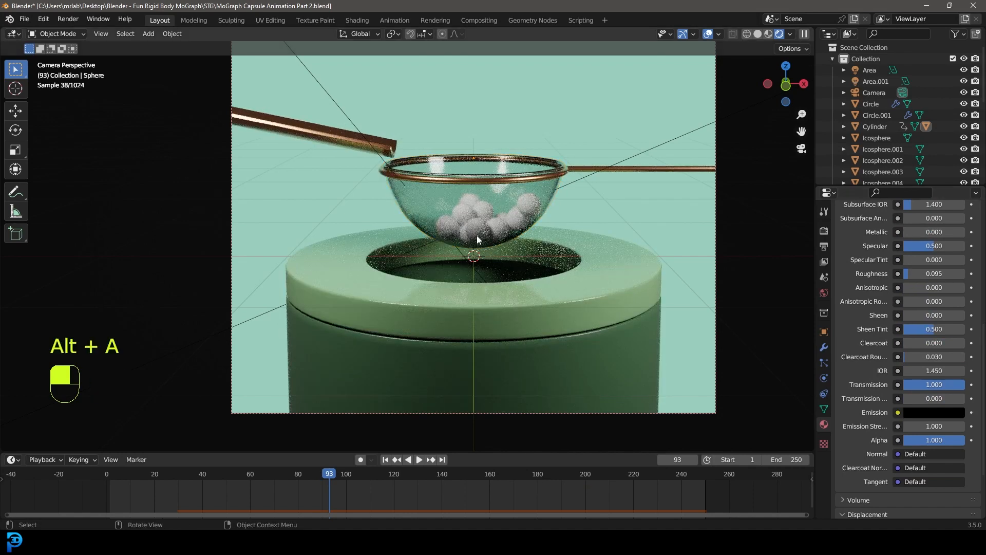
key("z")
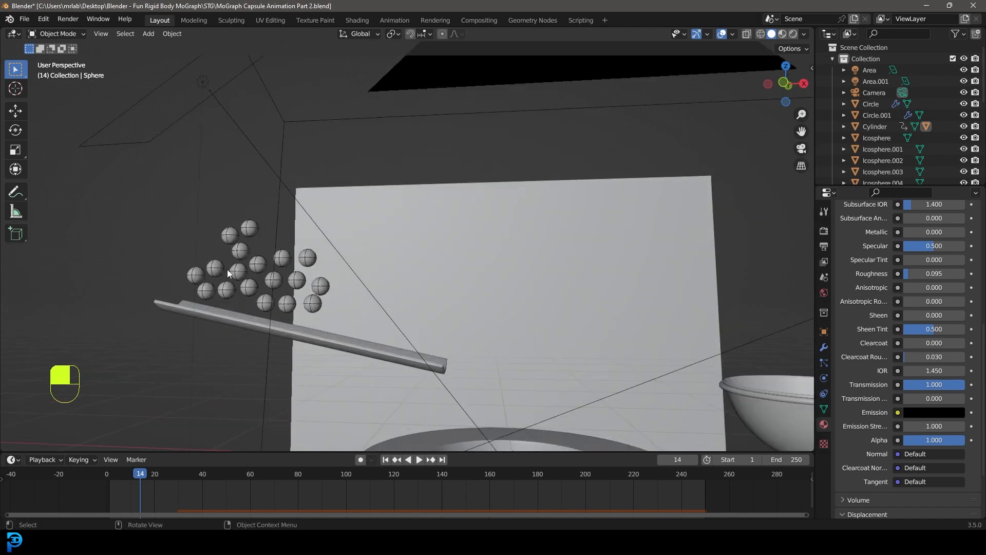
Step: Link one material across all the selected balls and make it gold
left_click(381, 333)
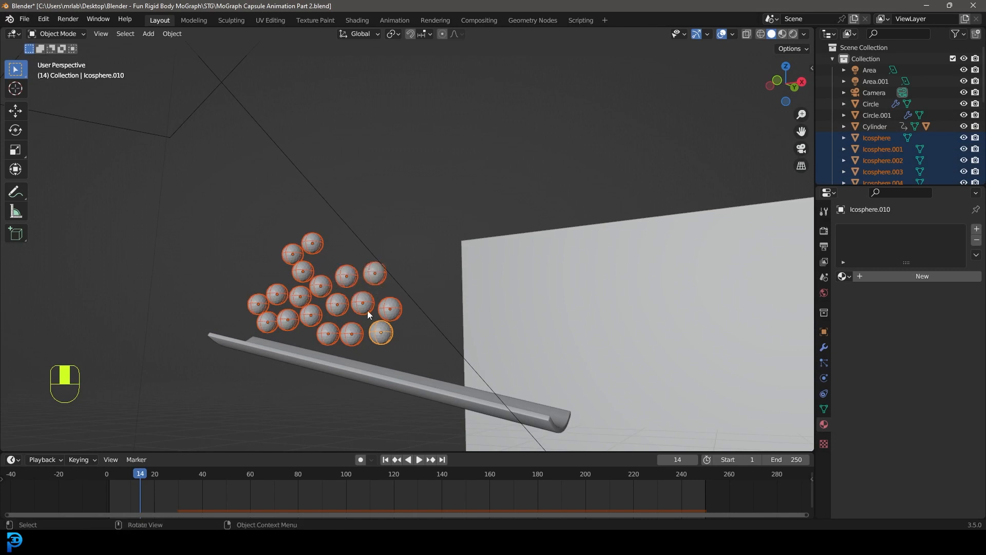
mouse_move(564, 226)
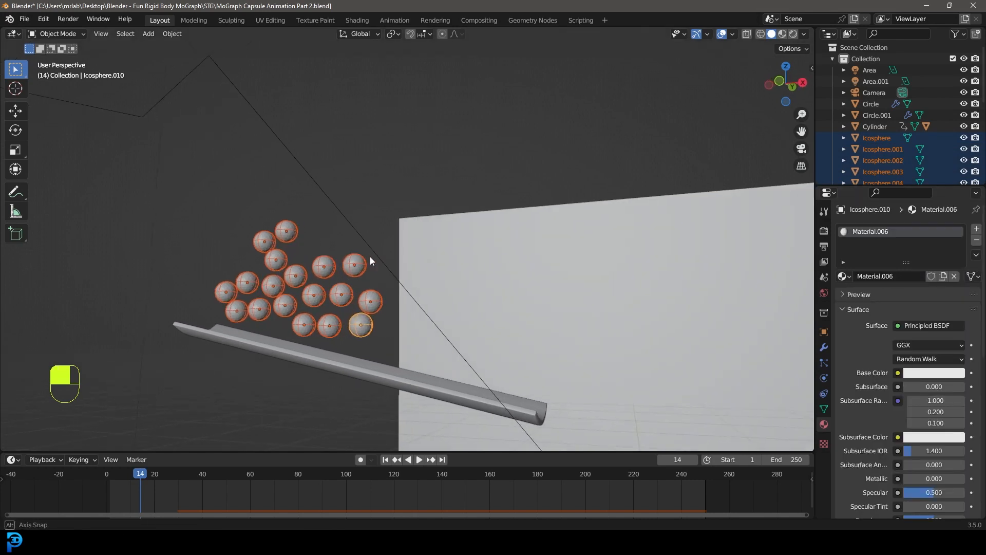
key("ctrl+l")
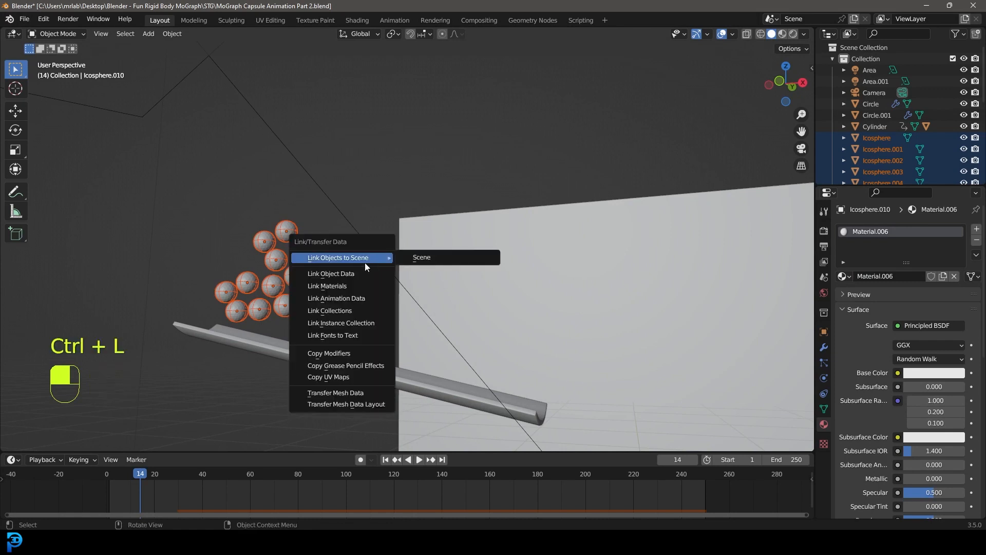
left_click(327, 287)
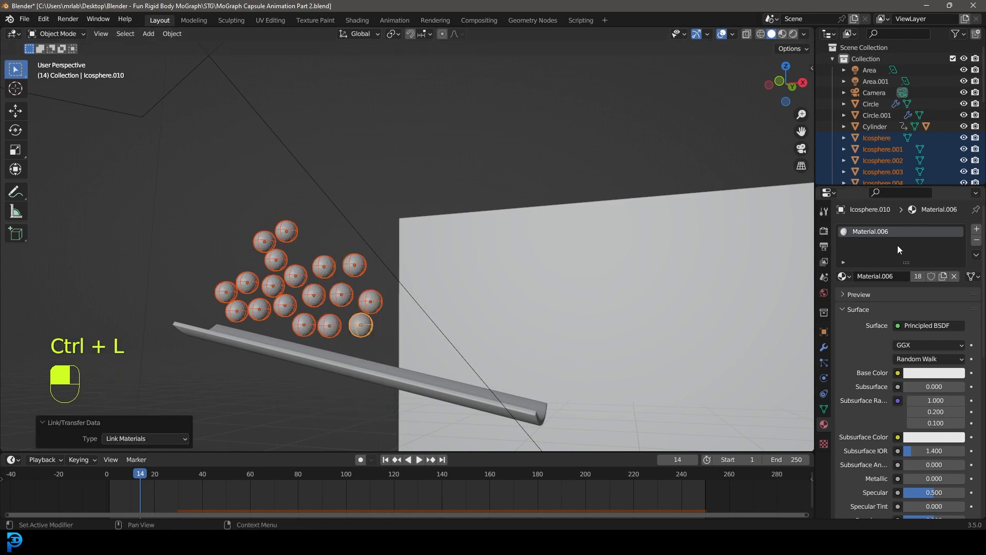
left_click(935, 372)
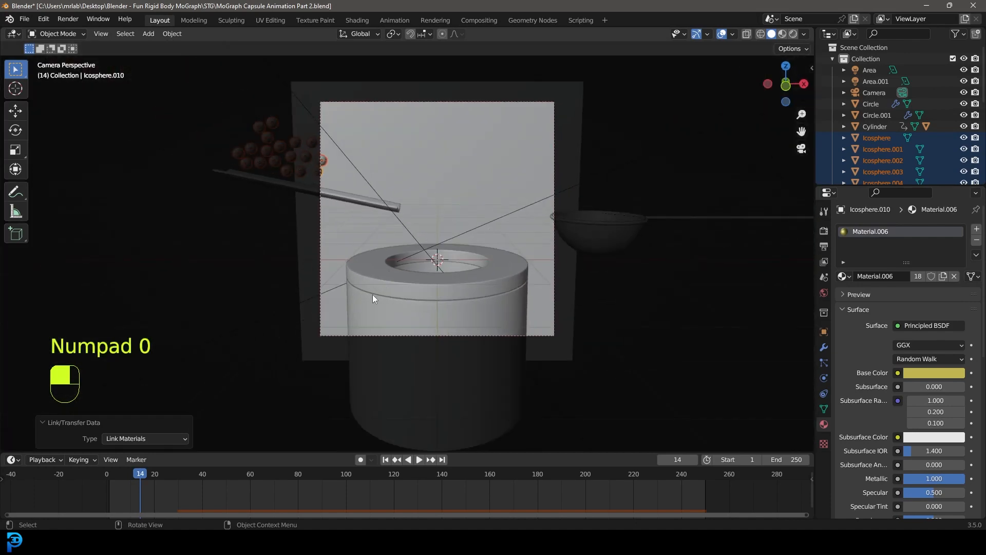
Step: Play the animation from the camera view until the balls settle in the strainer
key("space")
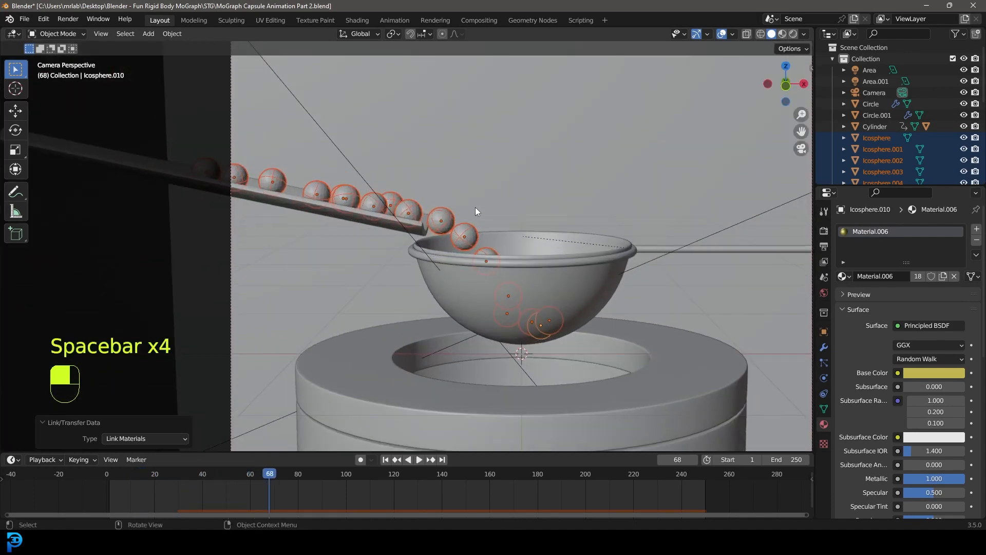
key("z")
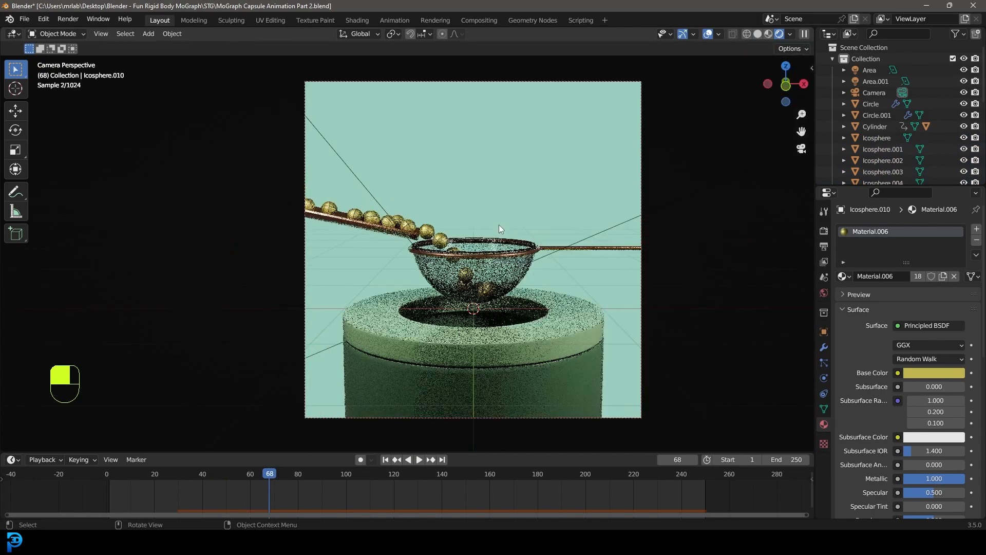
key("space")
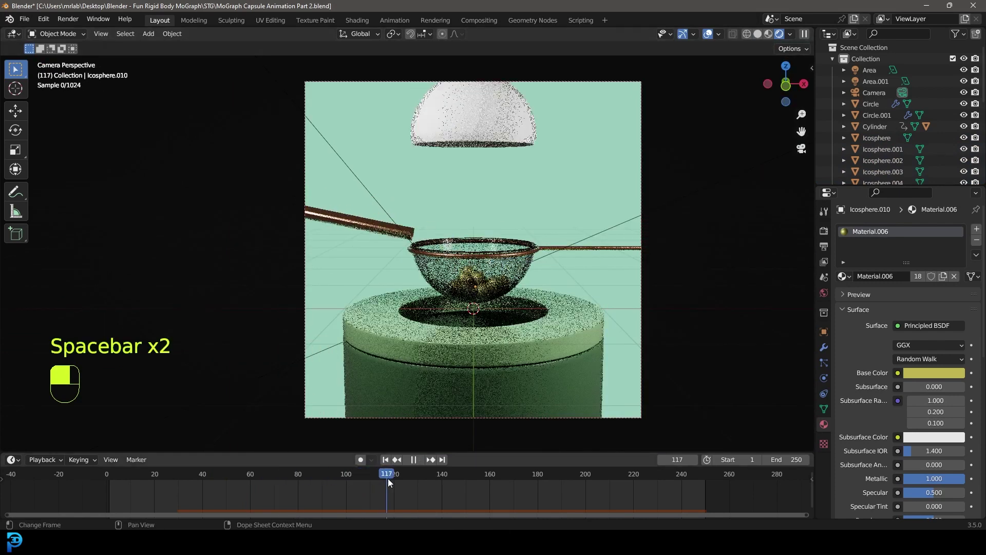
key("space")
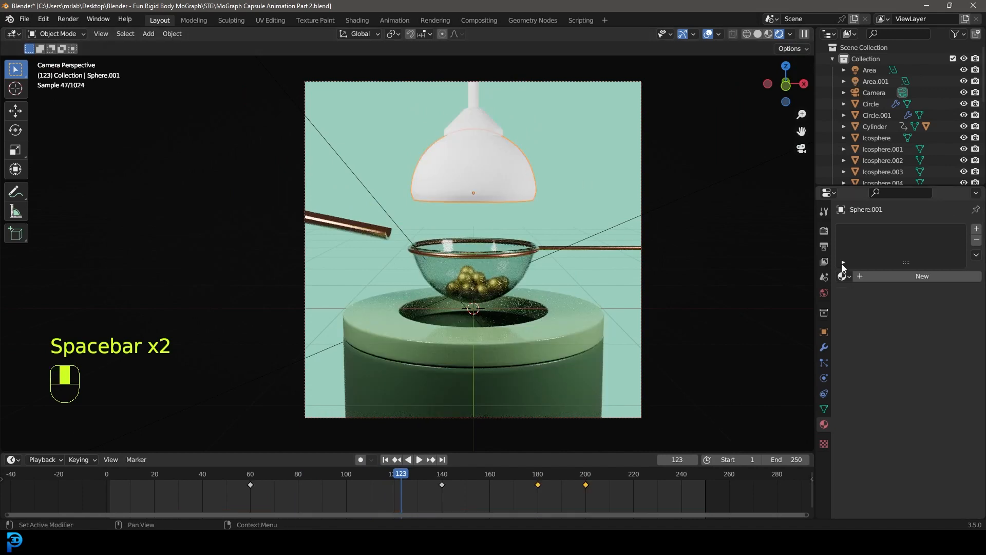
Step: Assign the glass Material.005 to the lamp dome and copper Material.004 to its stem
left_click(468, 157)
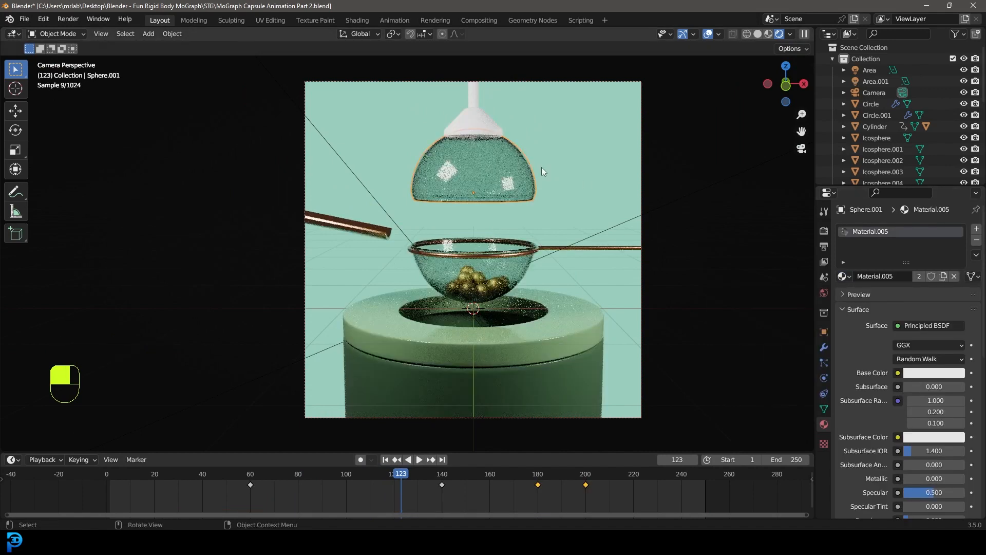
left_click(843, 275)
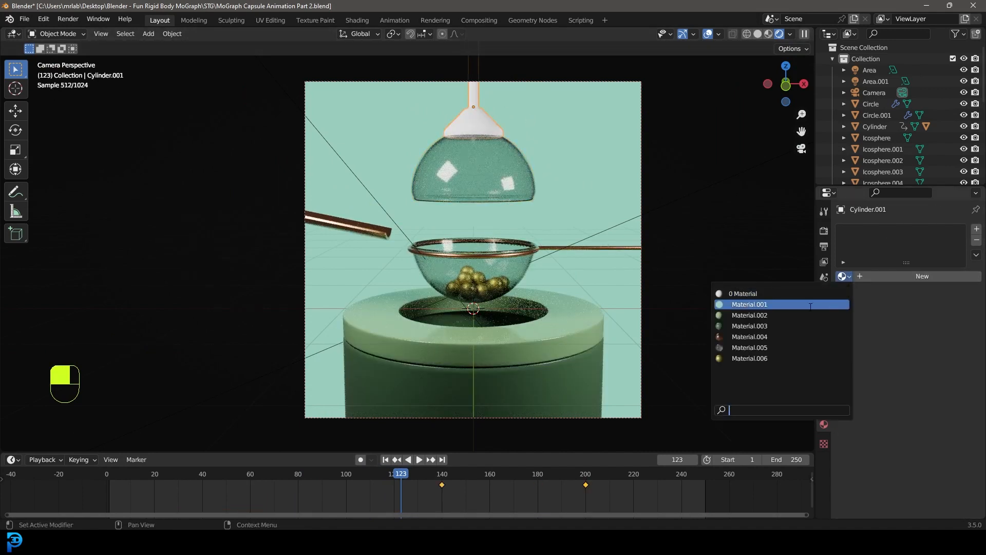
left_click(749, 336)
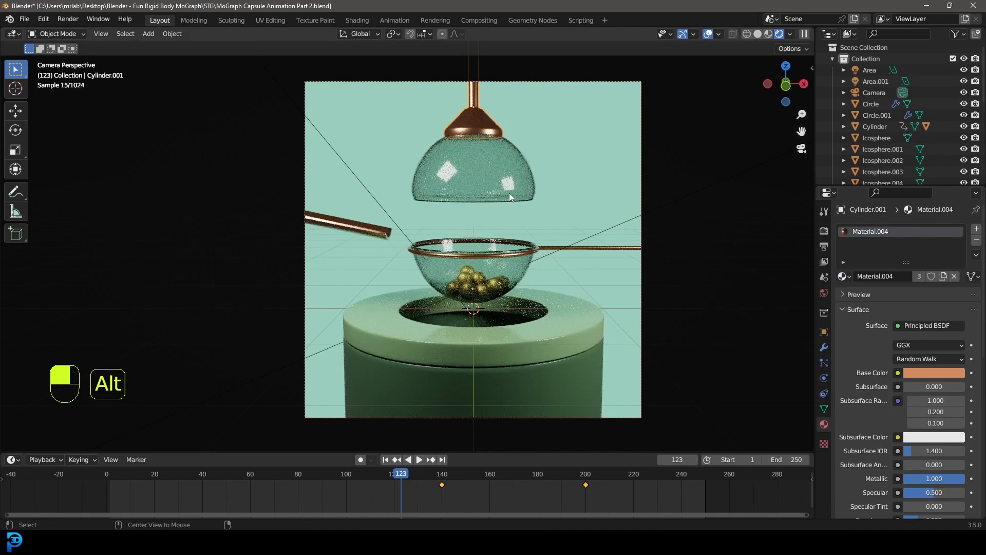
key("alt+a")
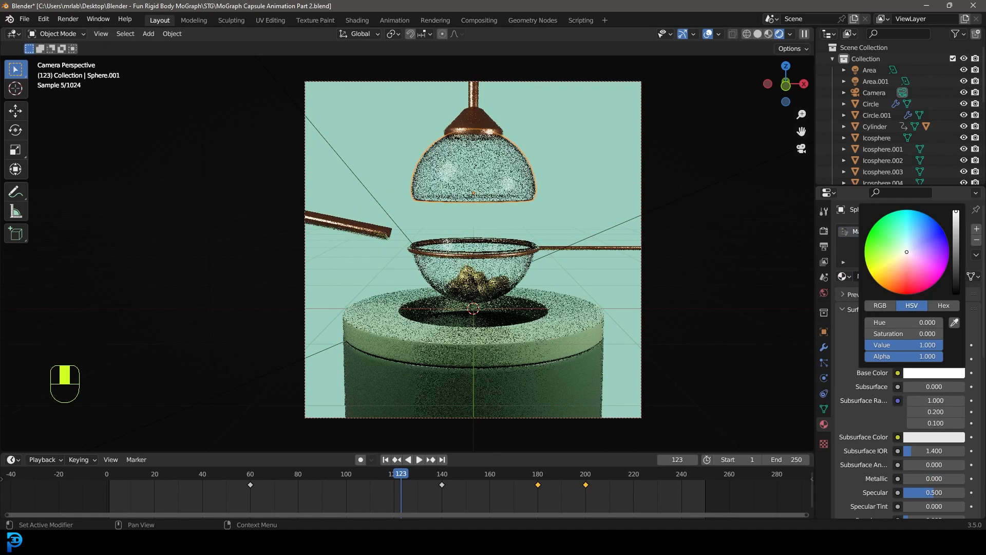
key("alt+a")
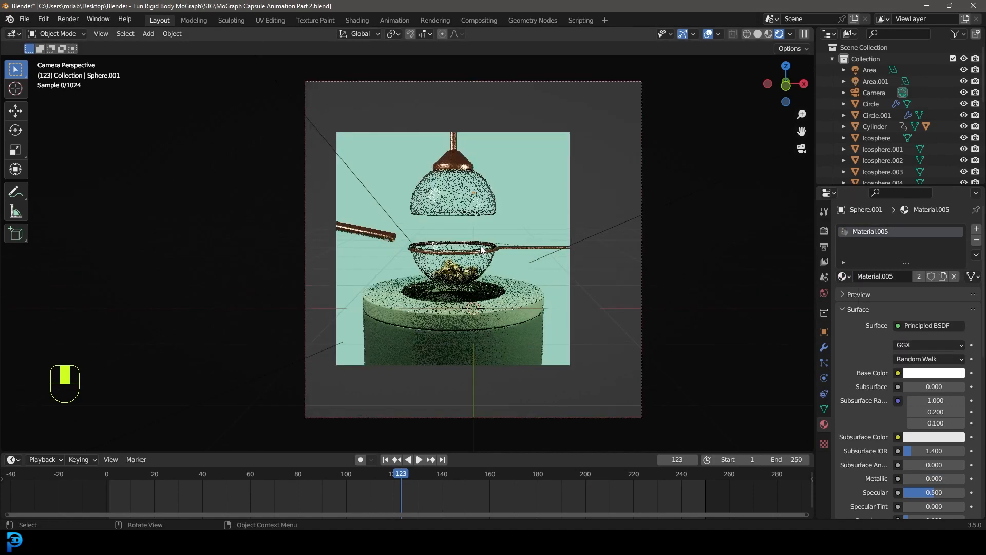
Step: Tint the dome glass Base Color pale green and save the project
left_click(934, 372)
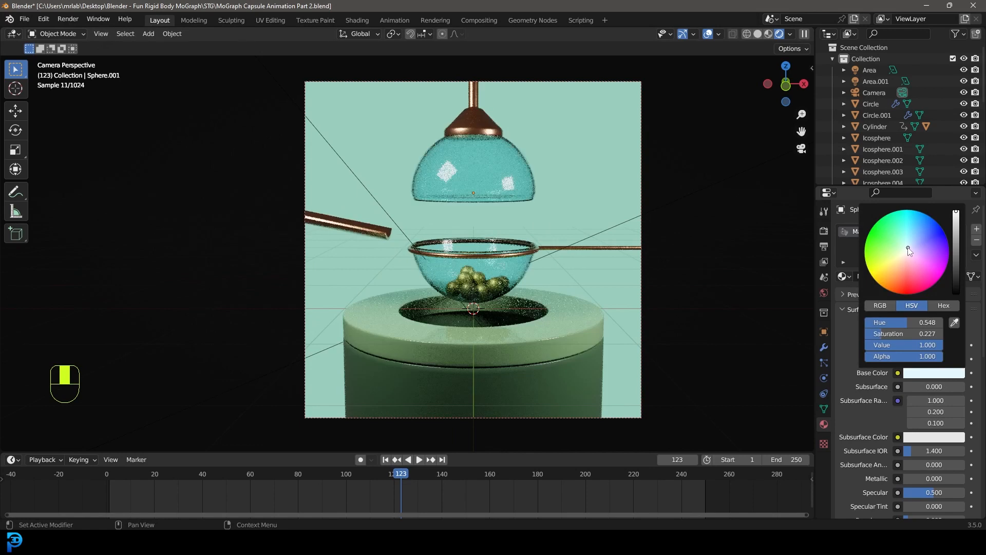
left_click(905, 248)
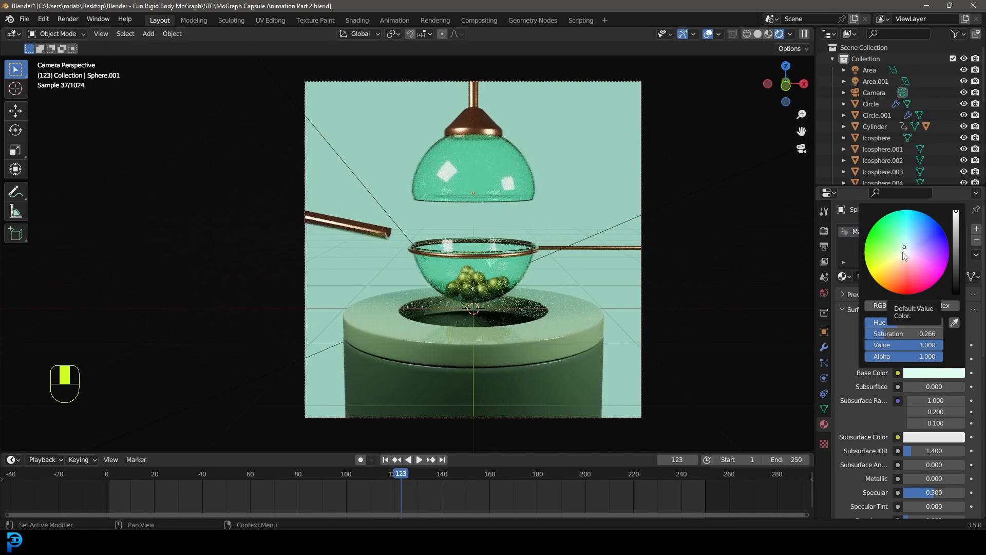
left_click(904, 252)
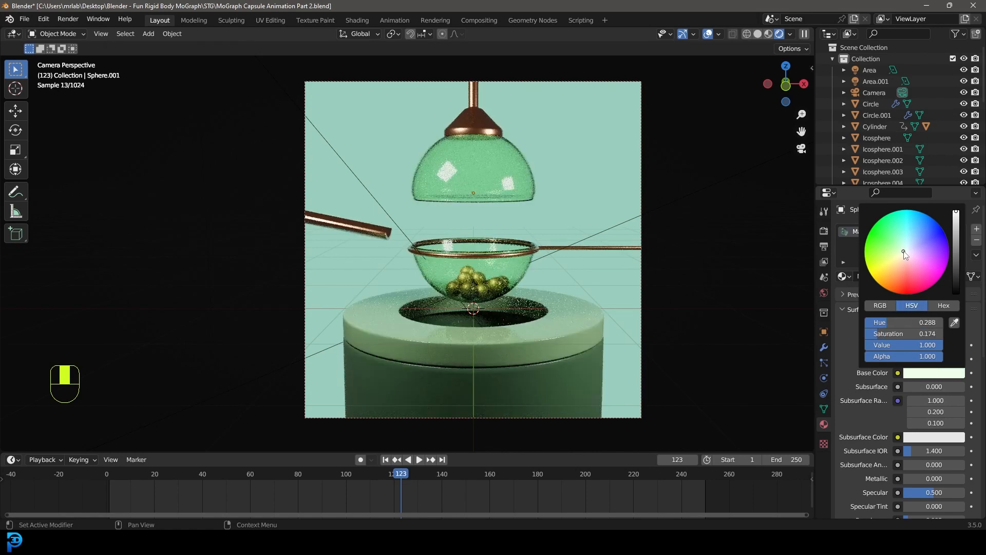
left_click(609, 255)
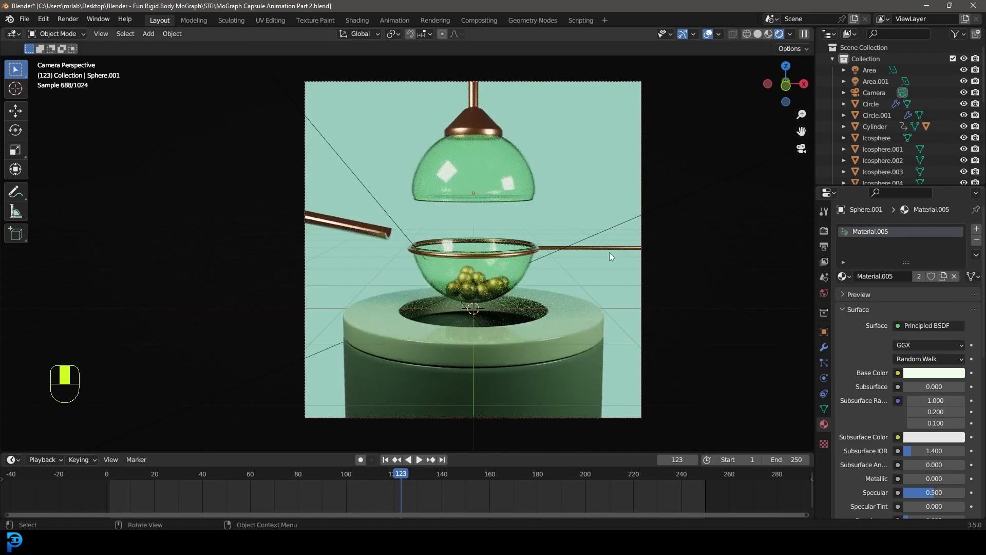
key("z")
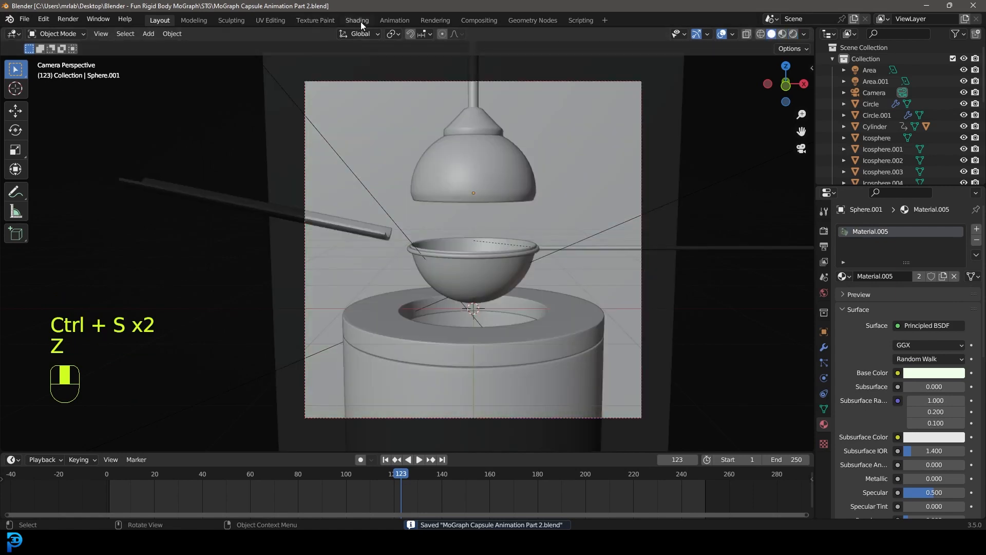
Step: Add a Noise Texture and a ColorRamp to the cylinder material for the speckle pattern
left_click(356, 19)
type("noi")
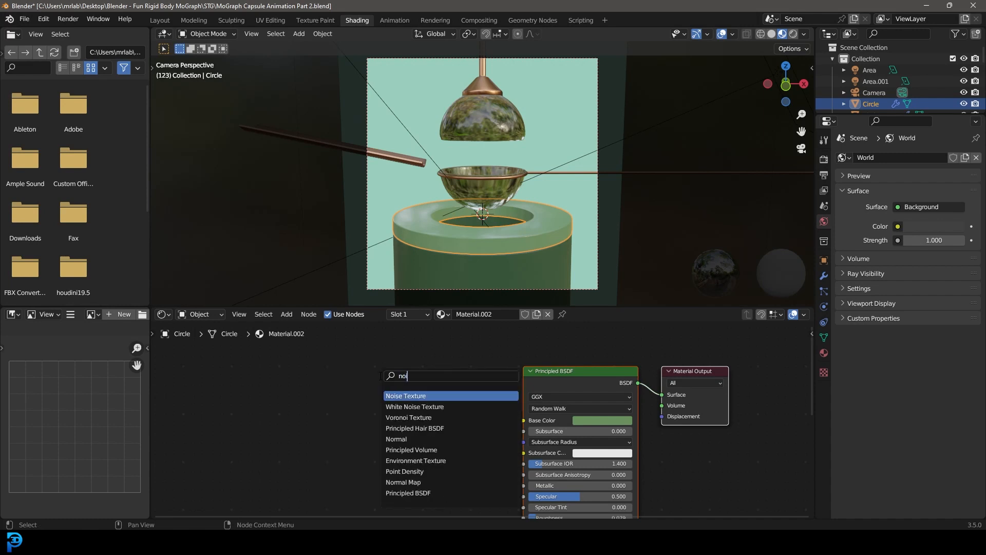
left_click(406, 395)
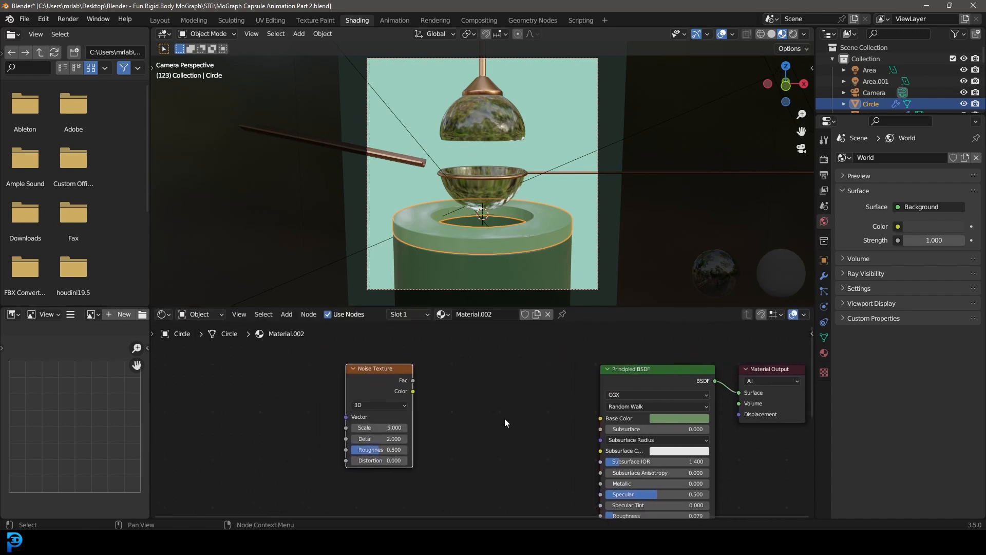
type("colo")
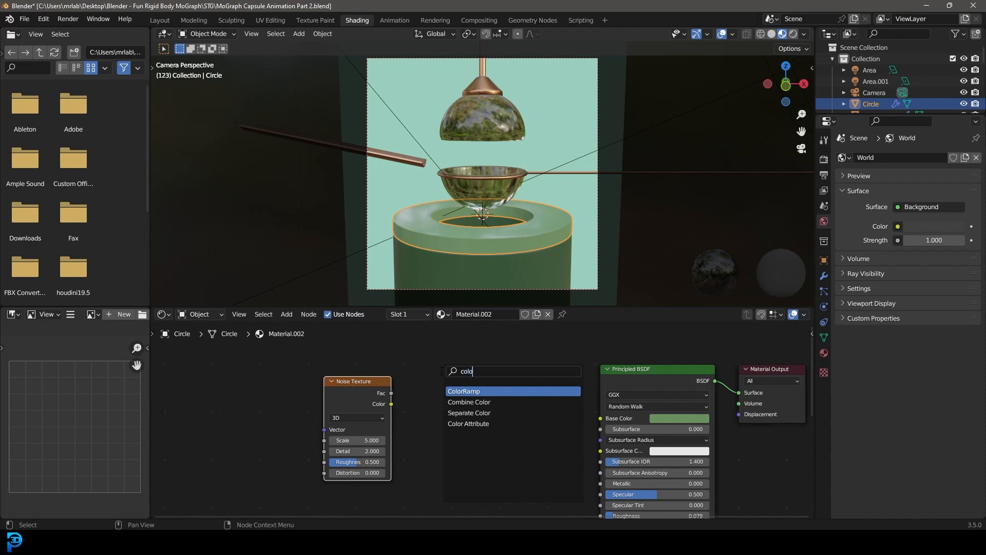
left_click(465, 390)
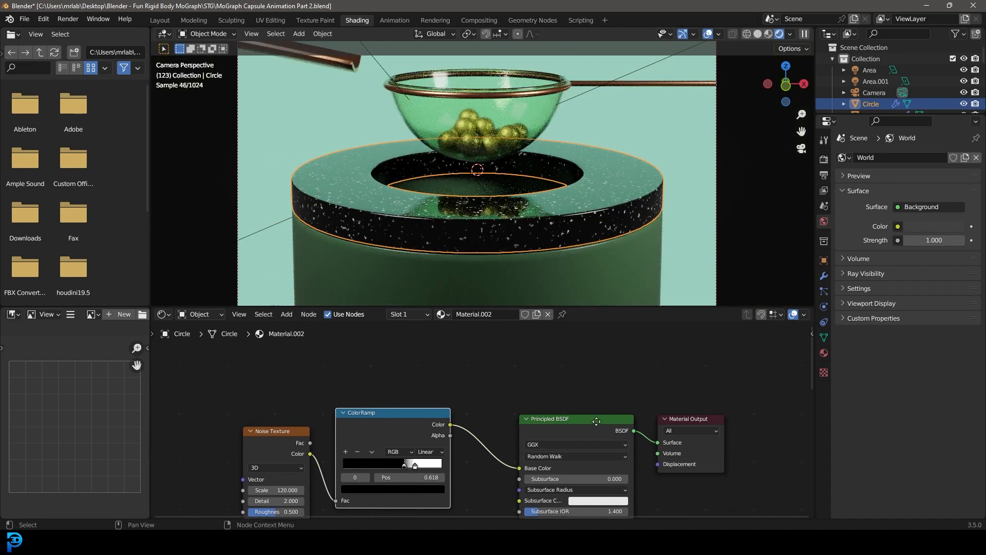
Step: Add a Mix Shader and a second Principled BSDF, then recolour the speckle shader
left_click(286, 314)
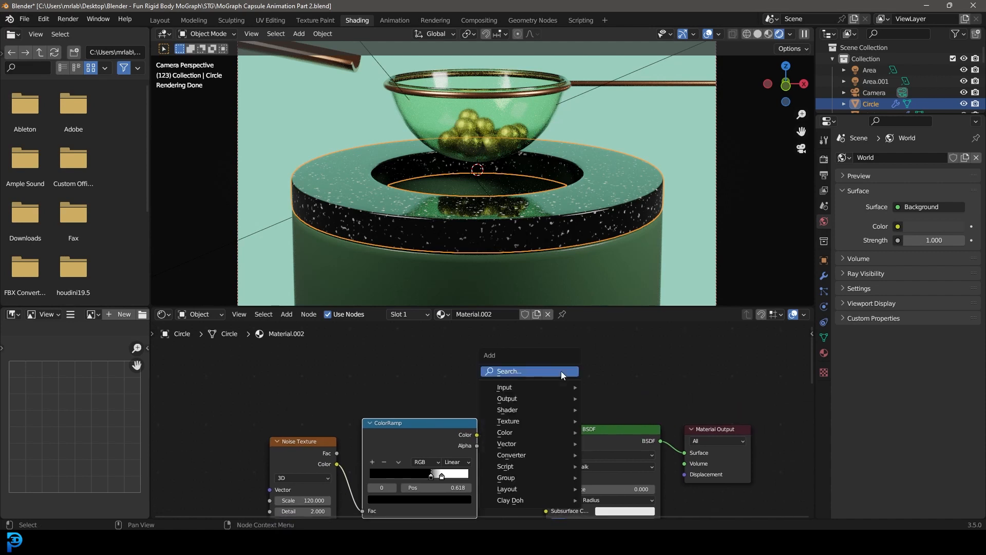
type("mix")
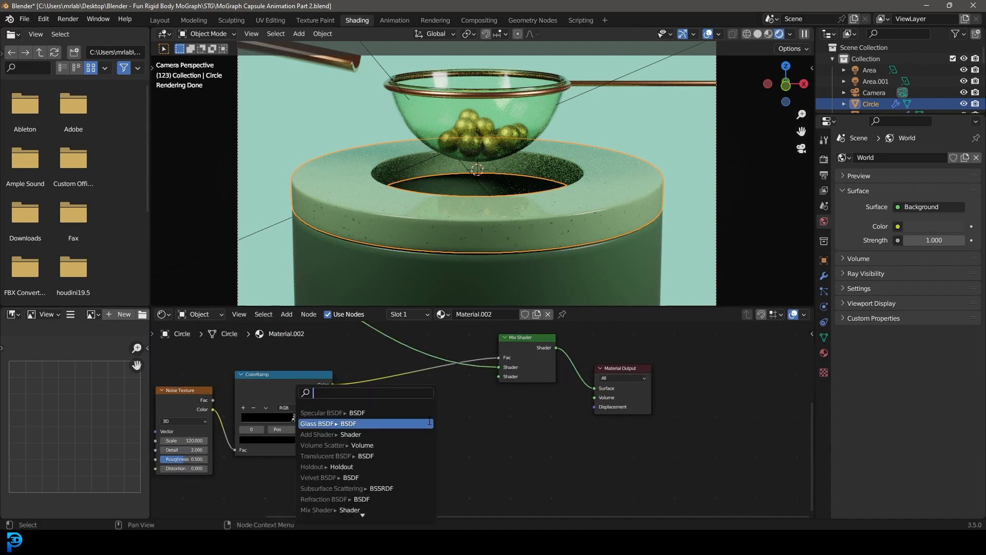
type("prin")
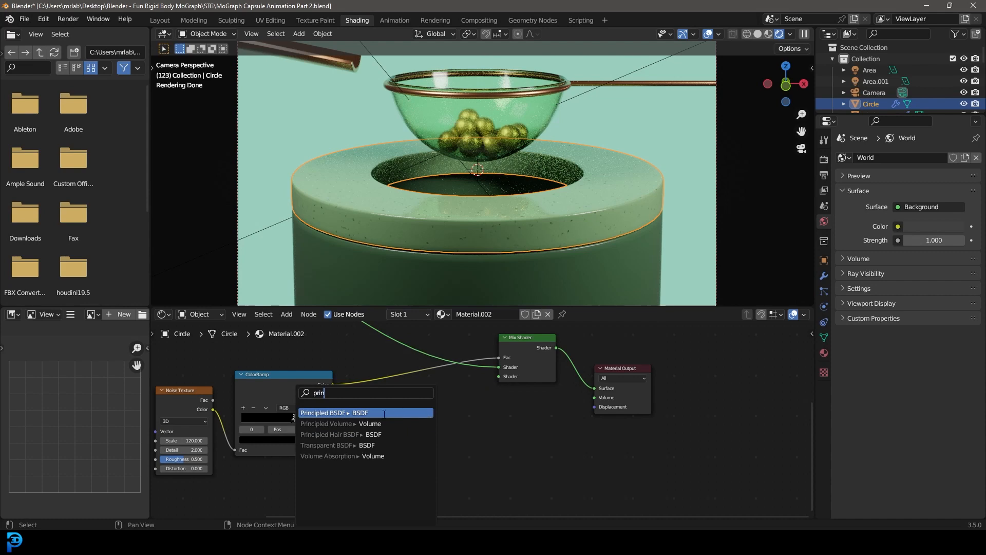
left_click(335, 413)
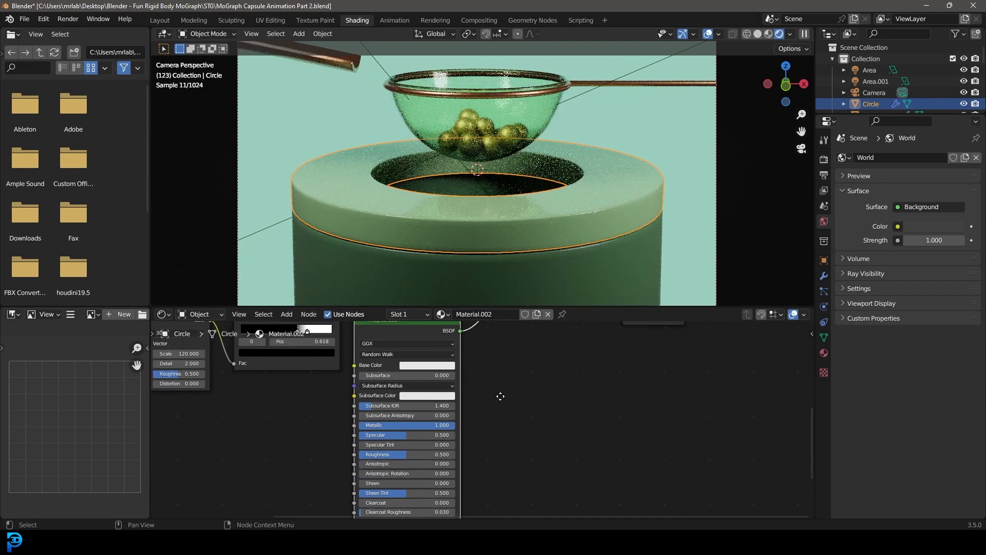
left_click(426, 372)
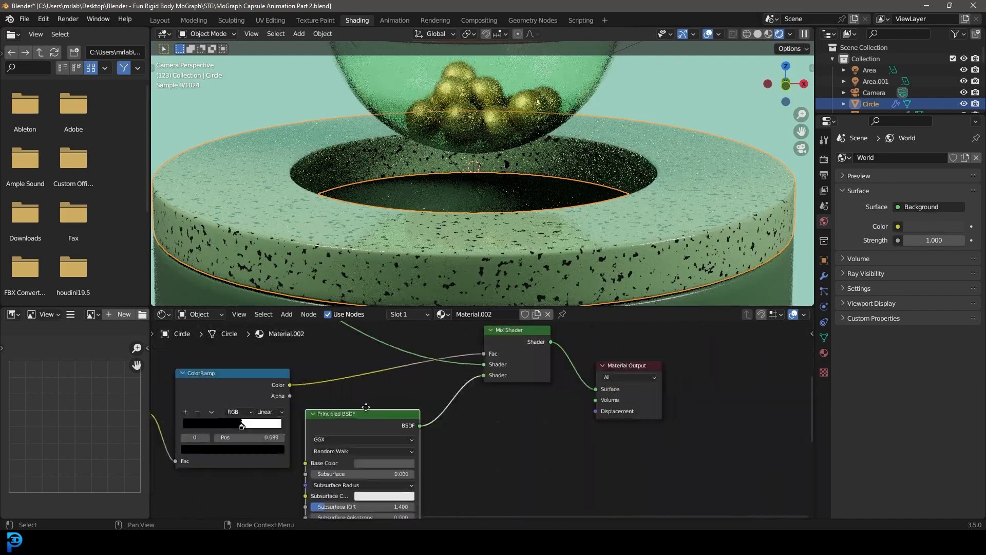
left_click(358, 463)
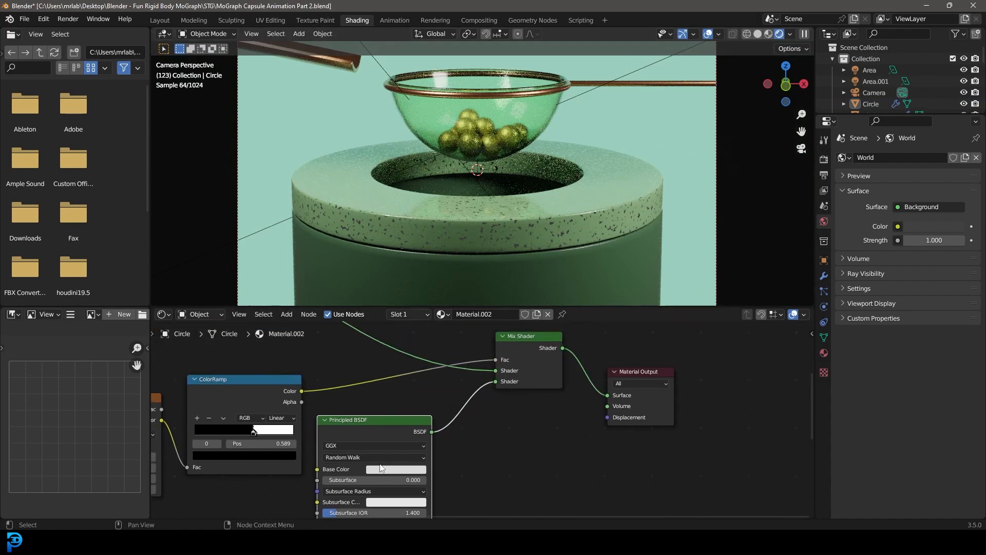
left_click(395, 468)
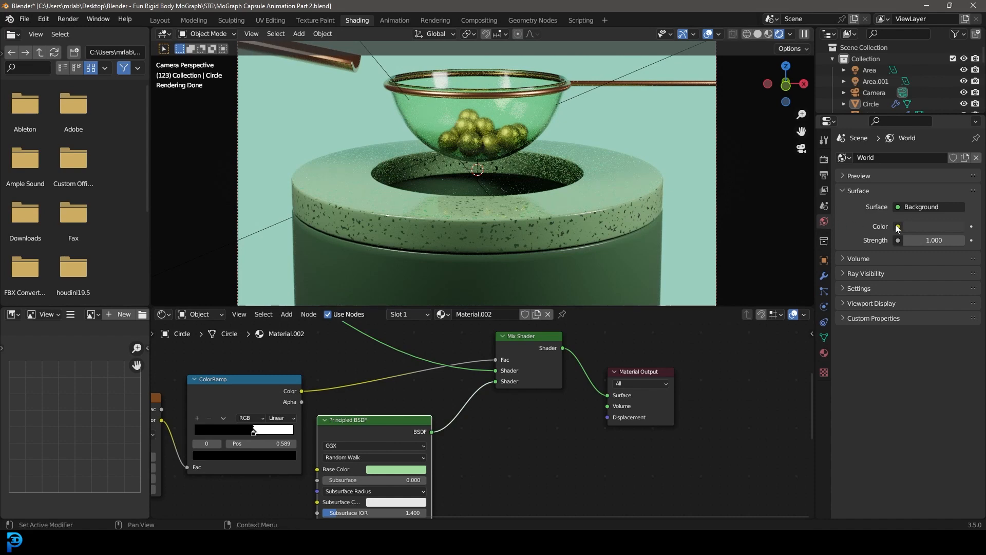
Step: Load studio_small_03_4k.hdr as the world colour's Environment Texture
left_click(896, 226)
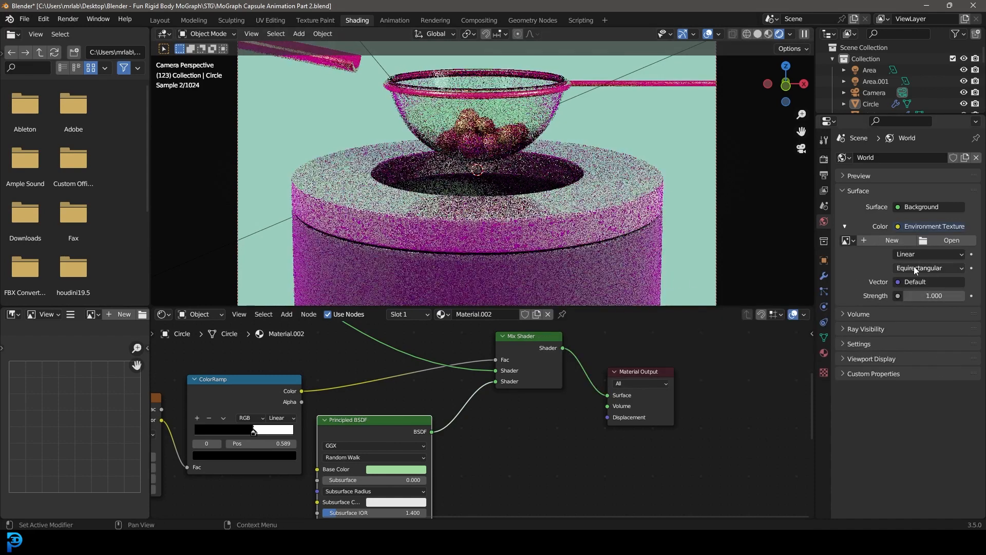
left_click(950, 240)
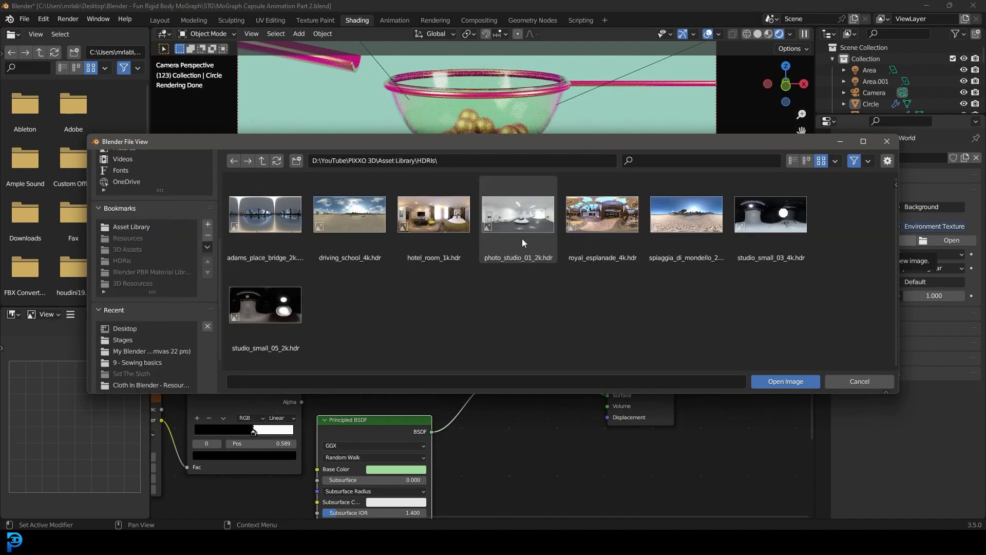
mouse_move(483, 224)
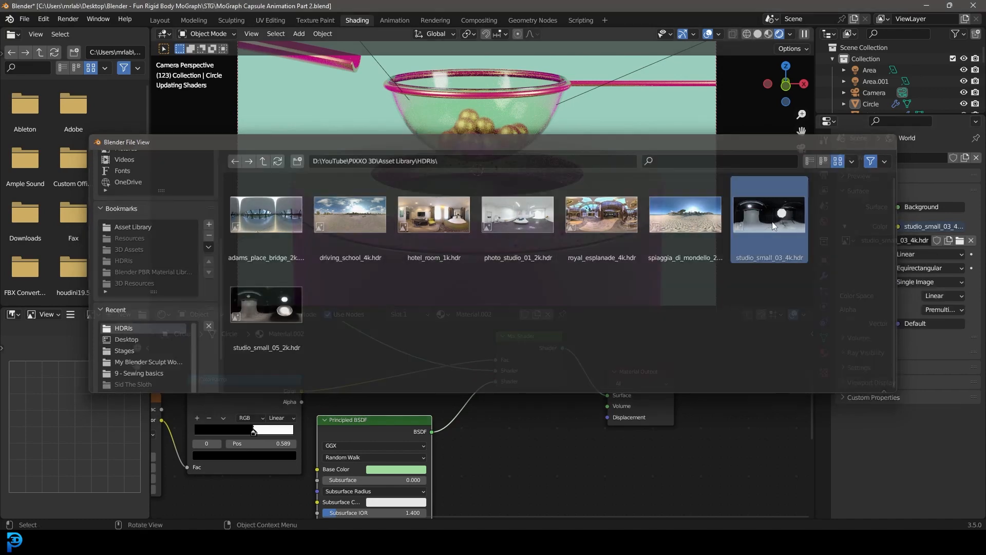
double_click(769, 214)
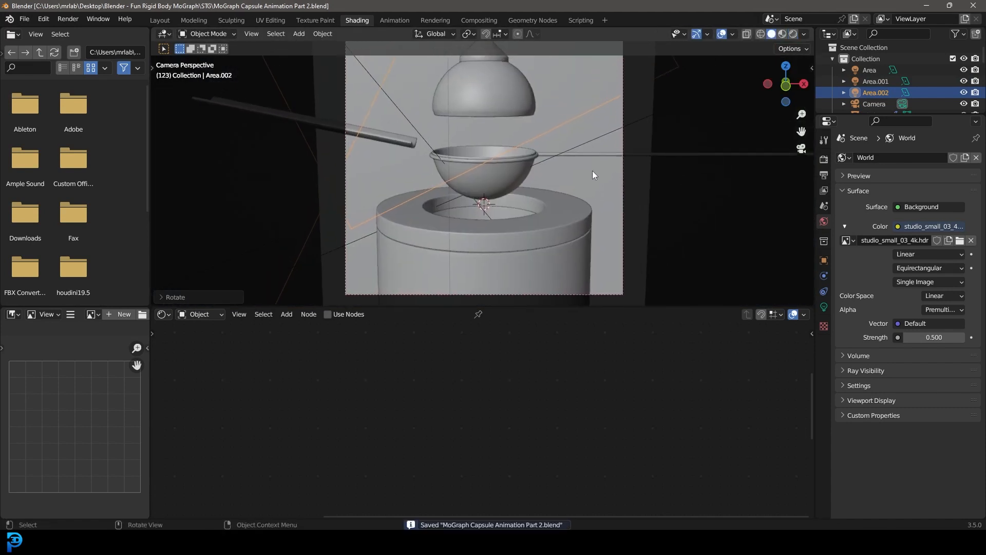
mouse_move(824, 160)
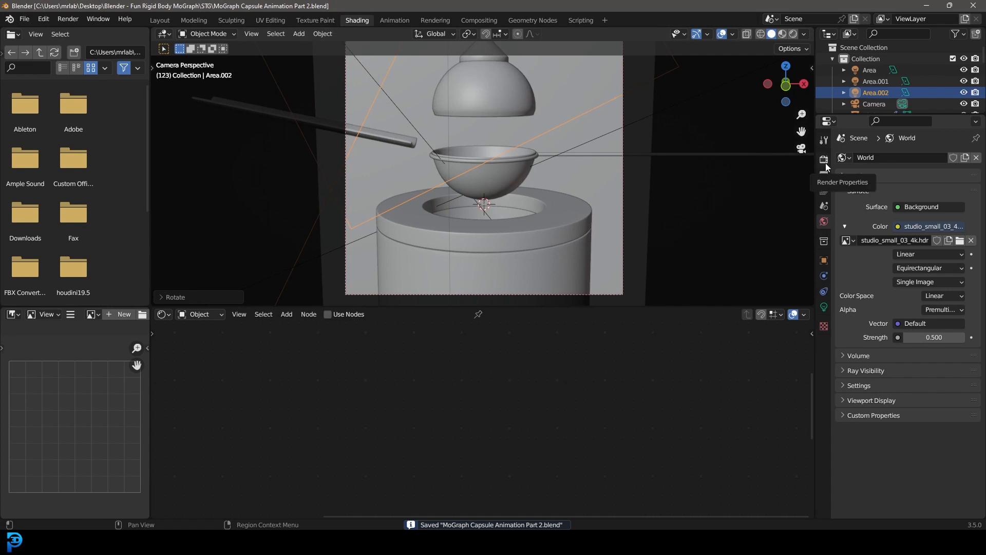
mouse_move(824, 176)
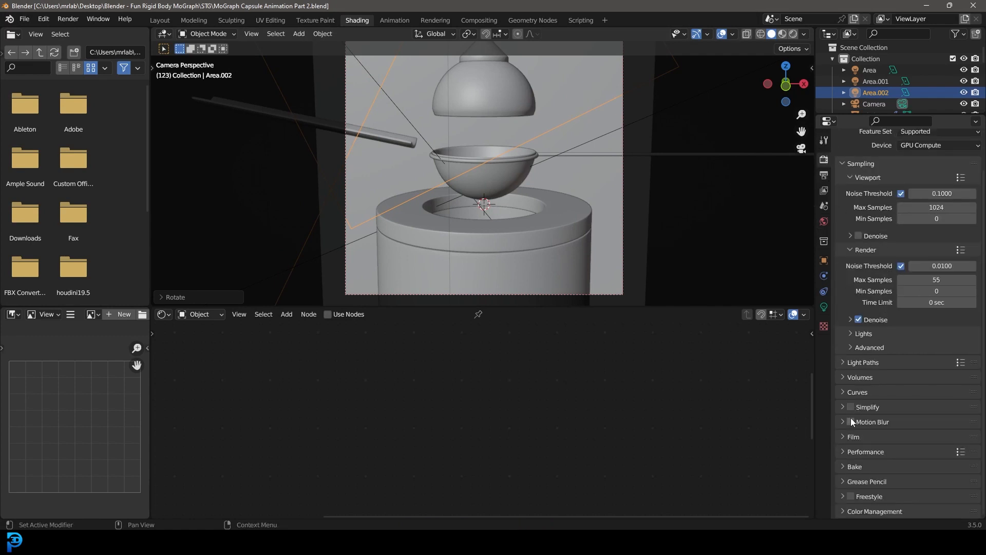
Step: Enable Motion Blur in the render settings
left_click(851, 421)
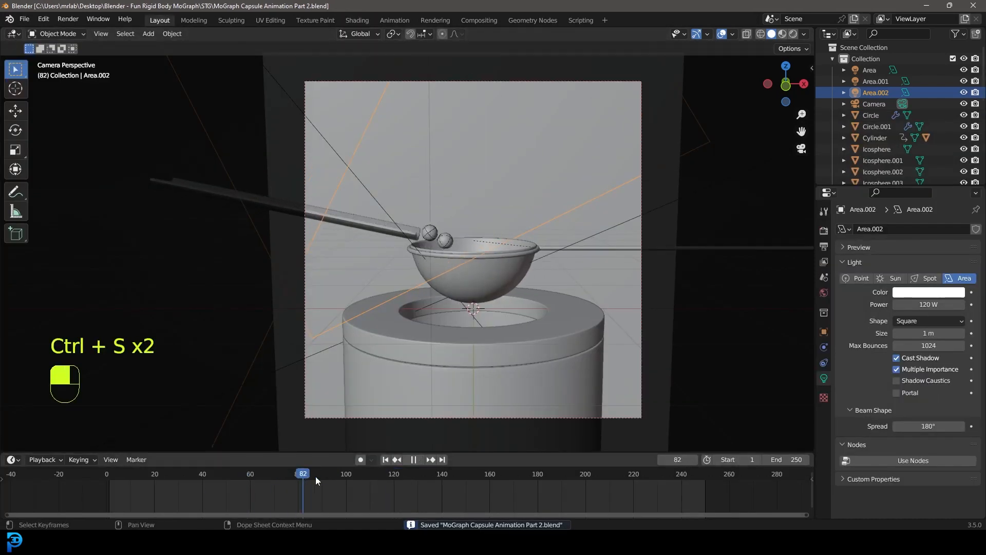
Step: Render frame 122 as a still image and zoom around the Render Result
left_click(298, 473)
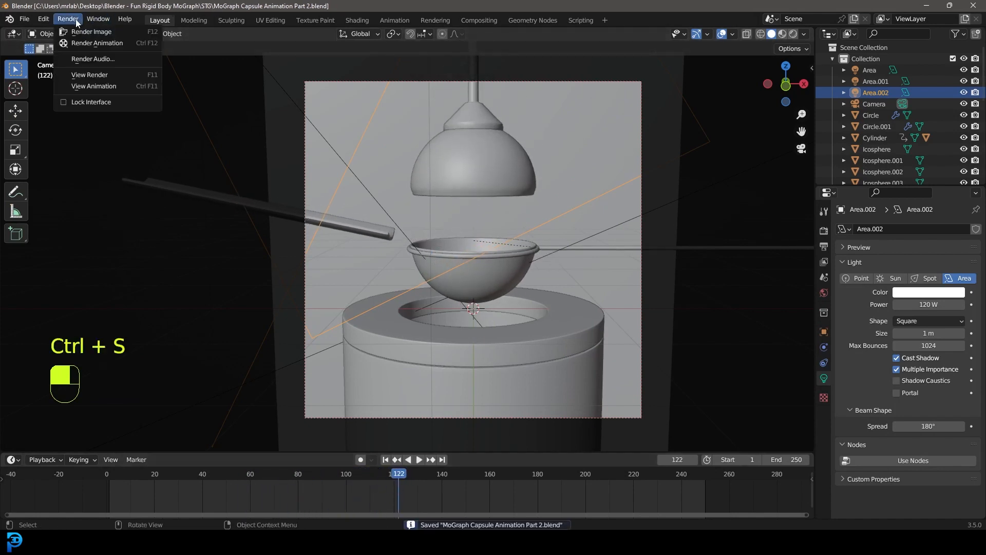
left_click(92, 32)
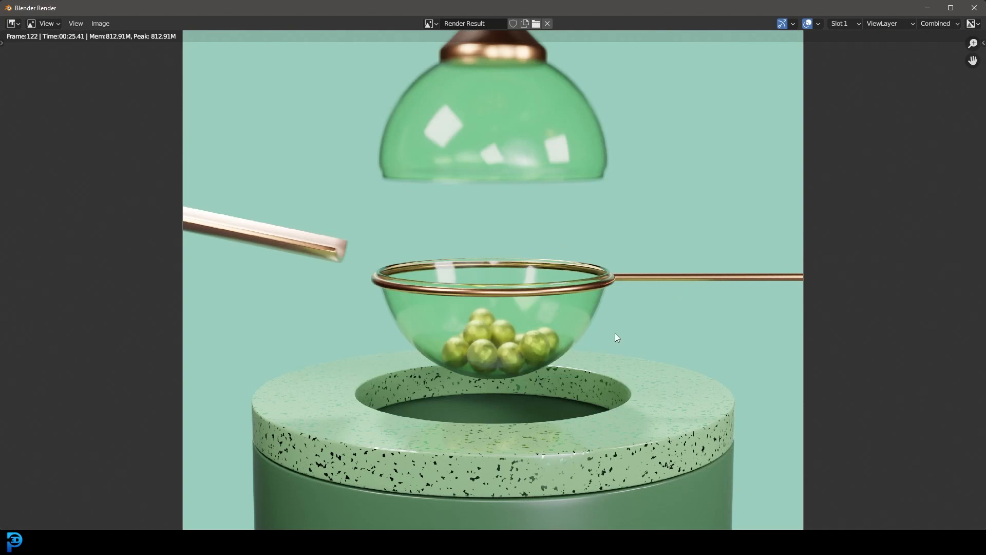
scroll("down", 3)
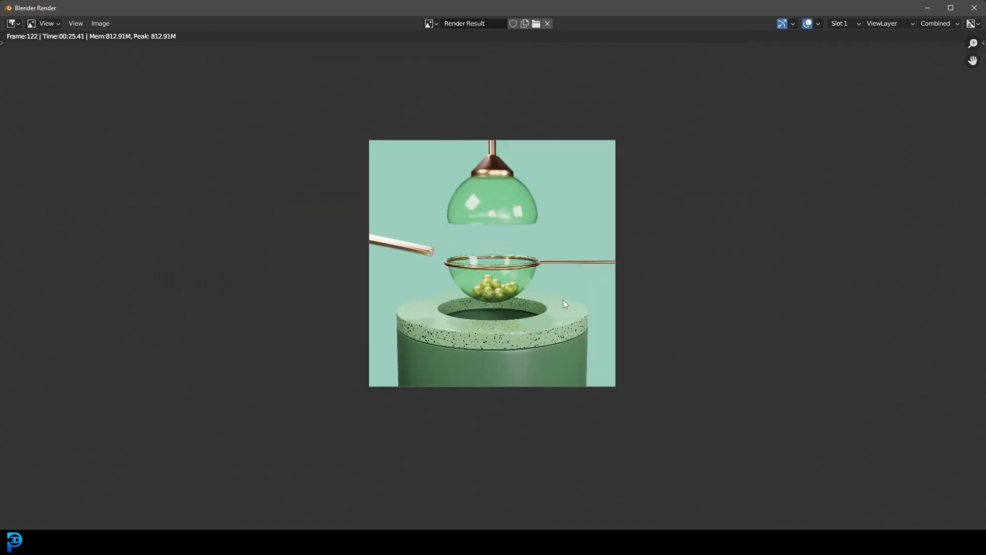
scroll("down", 3)
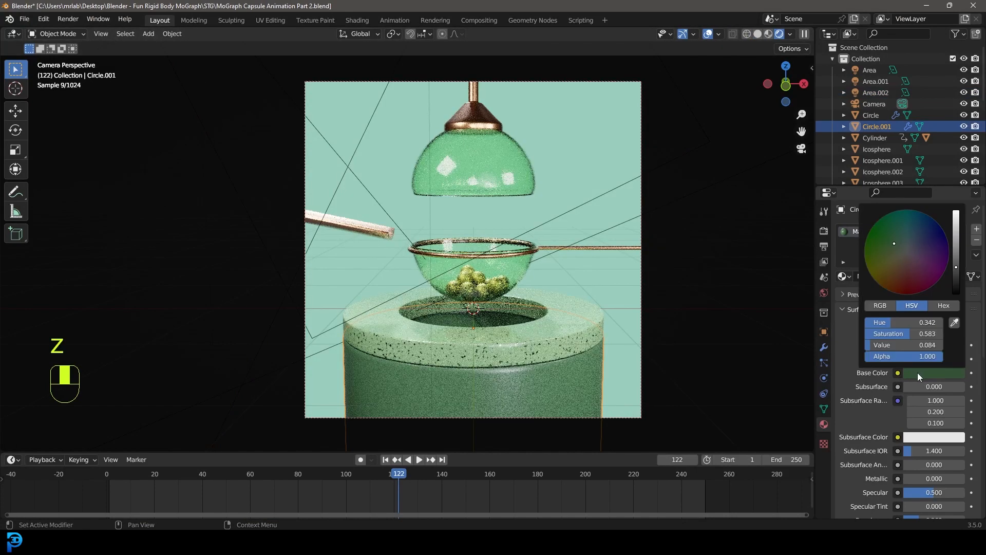
Step: Preview rendered shading in the Shading workspace and pick a new green for the speckles
key("alt+a")
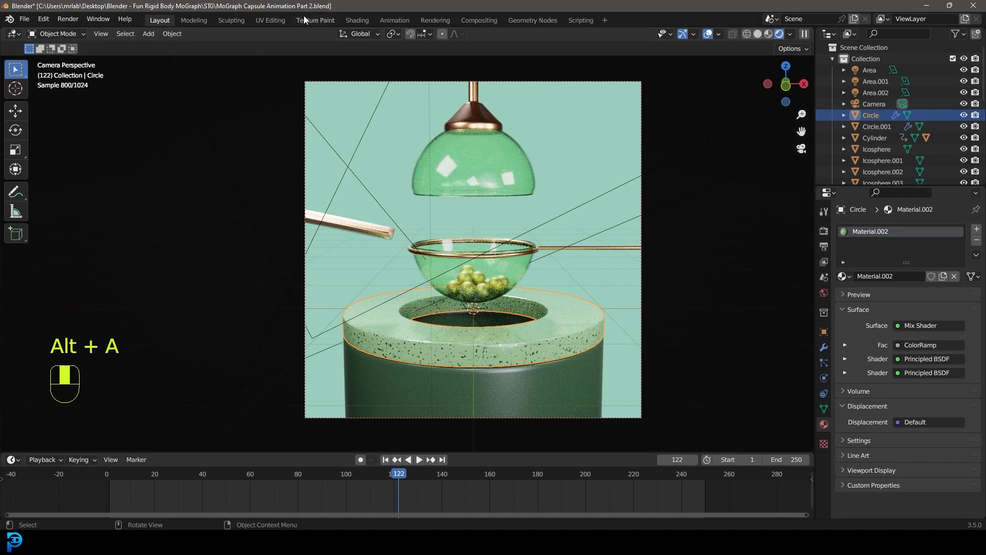
left_click(357, 20)
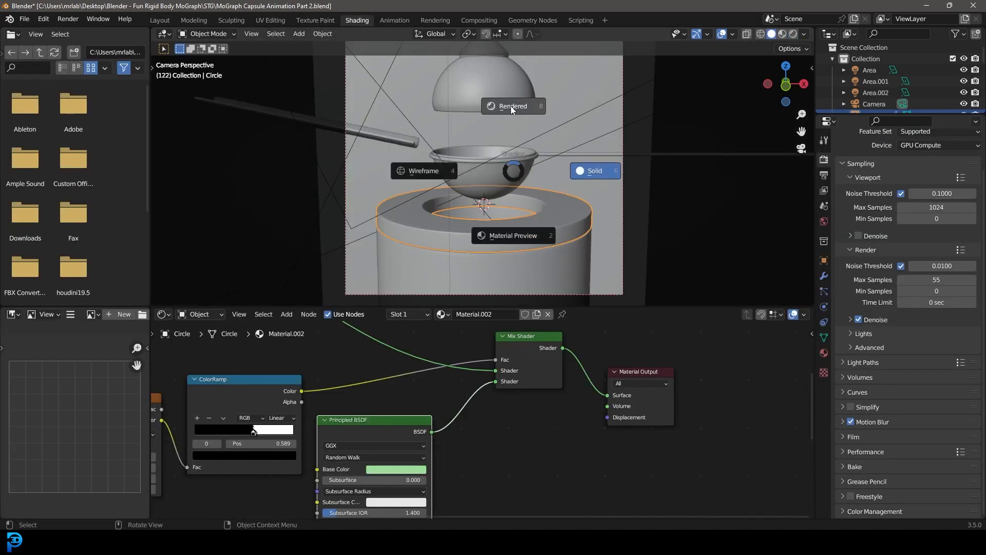
left_click(395, 469)
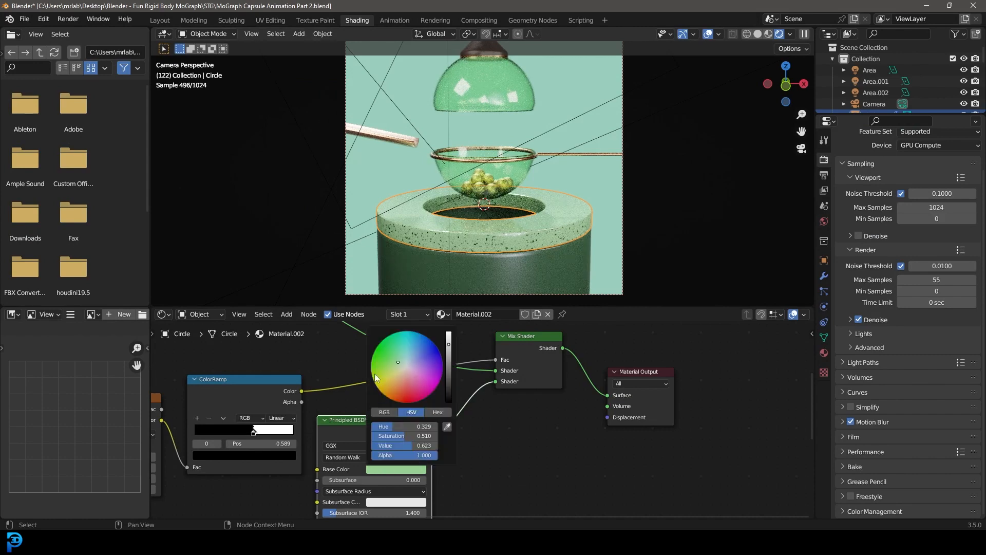
left_click(394, 370)
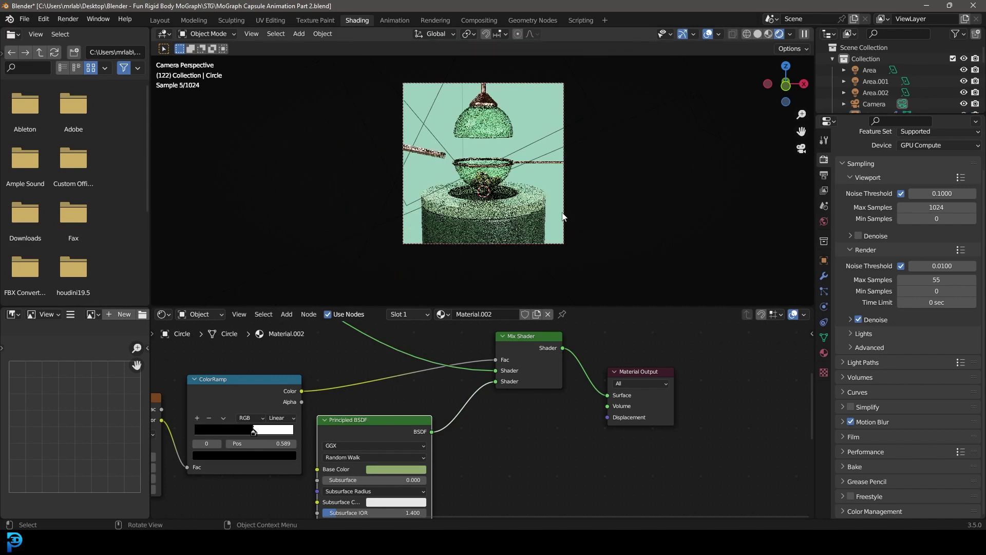
Step: Select the background plane, save the file, and return to solid shading
left_click(417, 409)
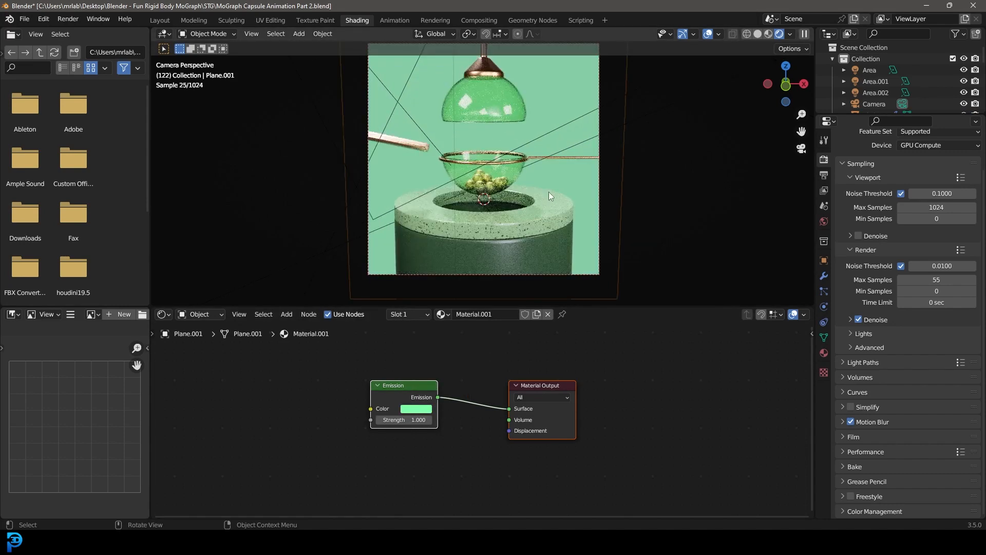
key("ctrl+s")
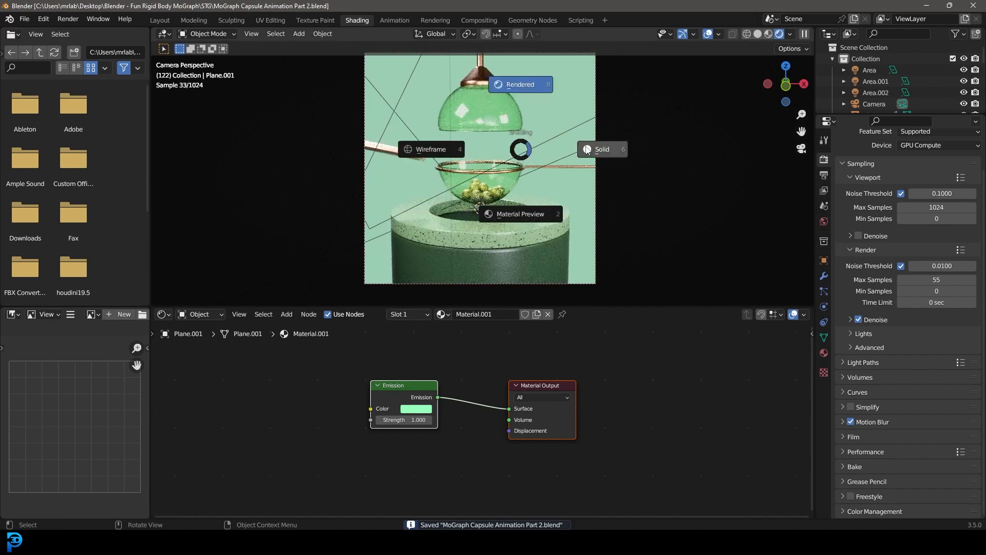
left_click(159, 20)
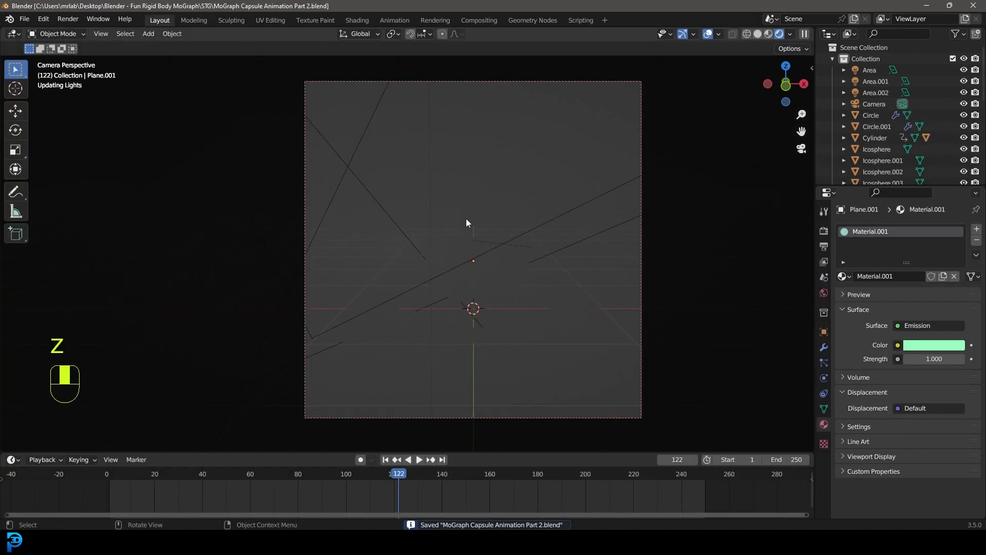